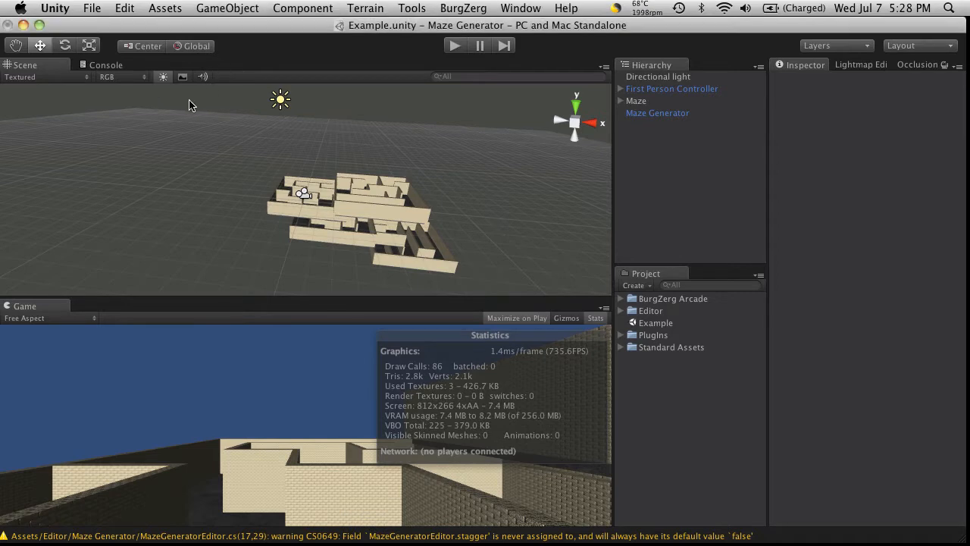
{"action": "mouse_move", "coordinate": [471, 224]}
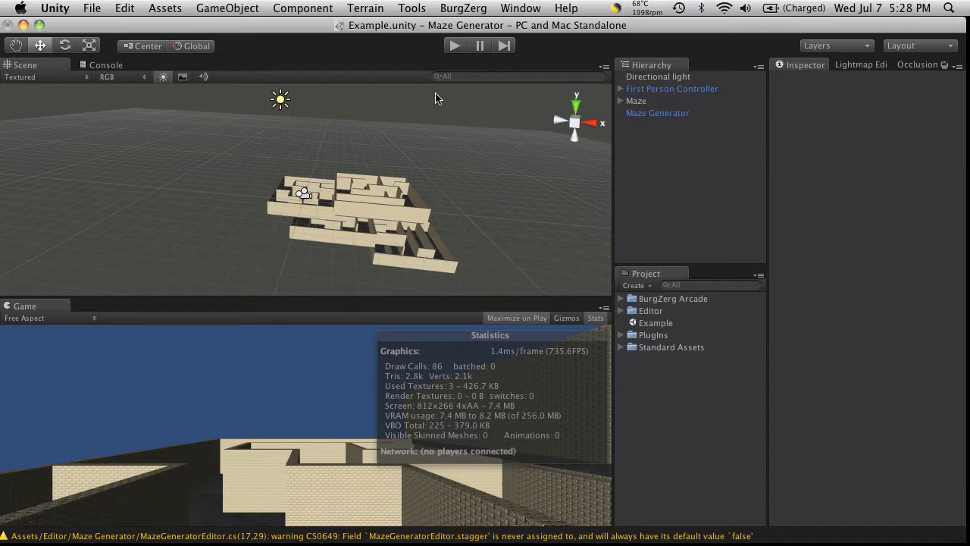
{"action": "mouse_move", "coordinate": [349, 251]}
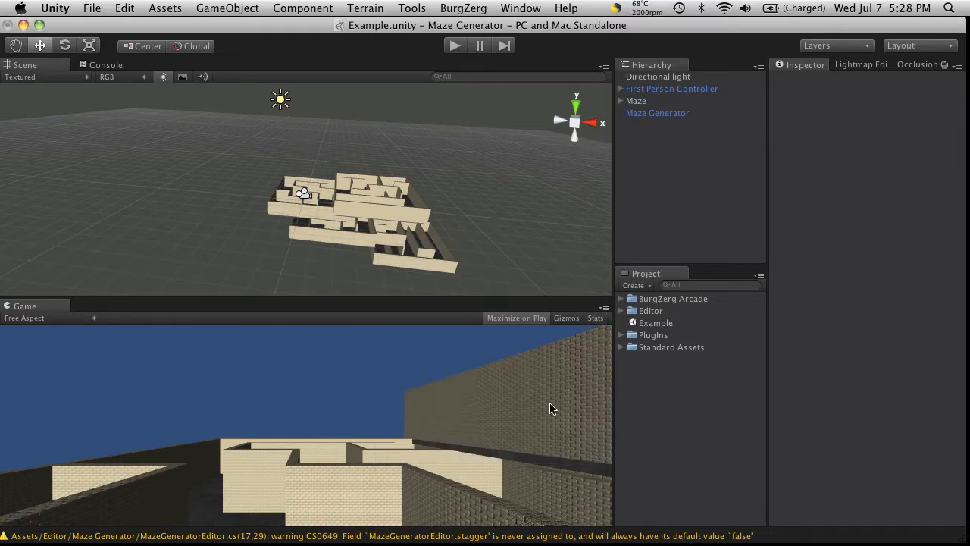
{"action": "mouse_move", "coordinate": [103, 538]}
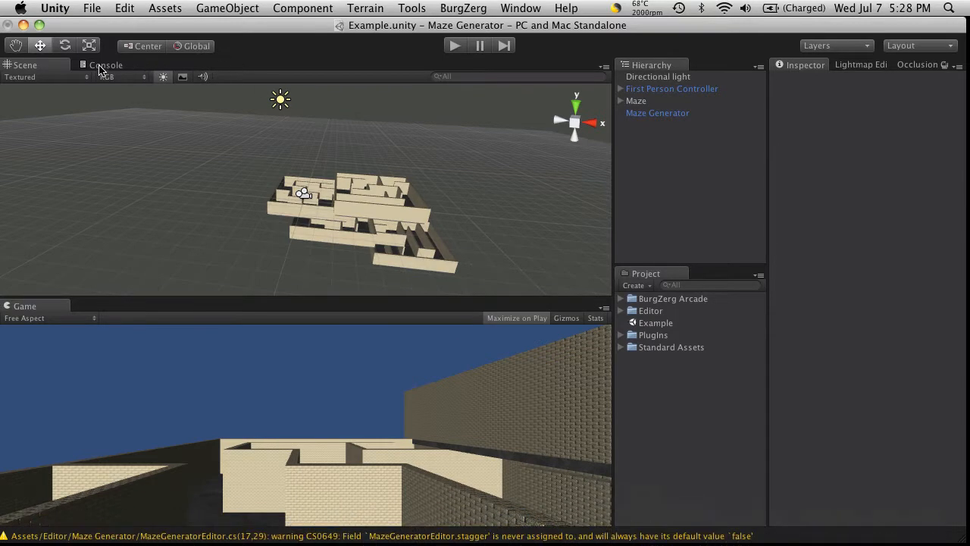
- Show the Console panel with the maze generation log messages
{"action": "left_click", "coordinate": [106, 64]}
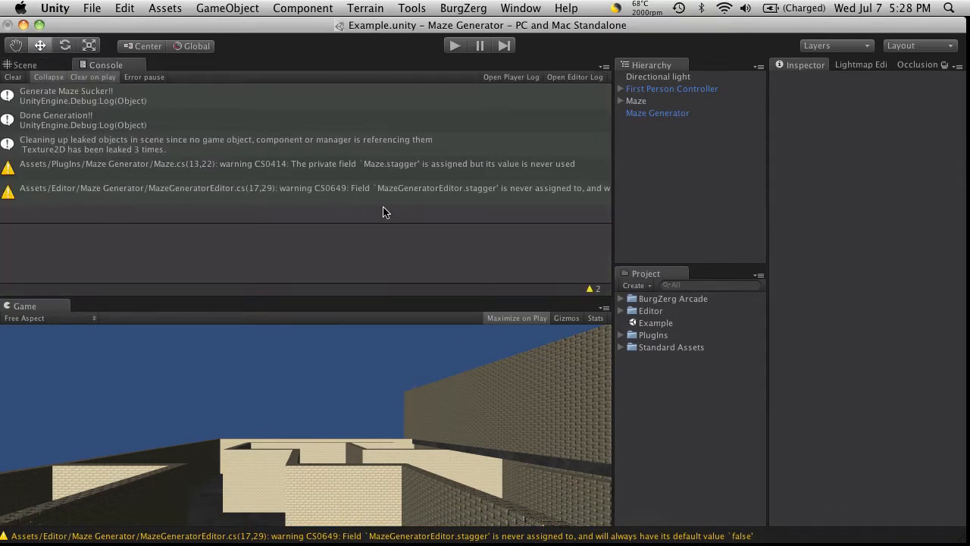
{"action": "mouse_move", "coordinate": [216, 179]}
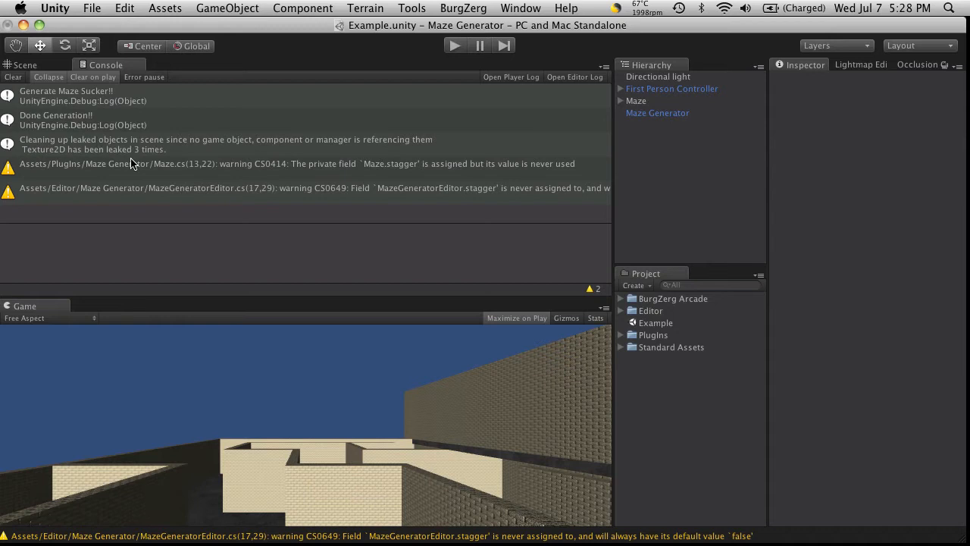
{"action": "mouse_move", "coordinate": [720, 103]}
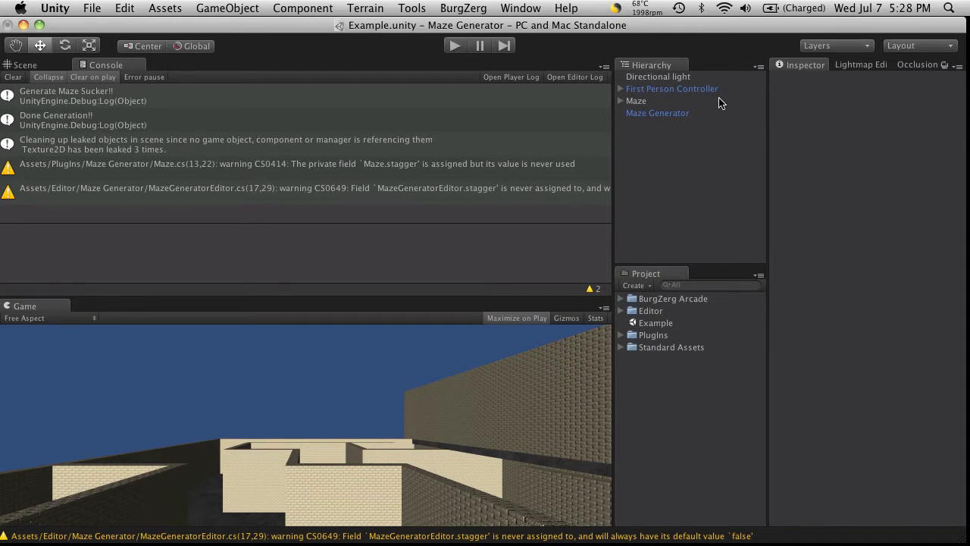
{"action": "mouse_move", "coordinate": [706, 113]}
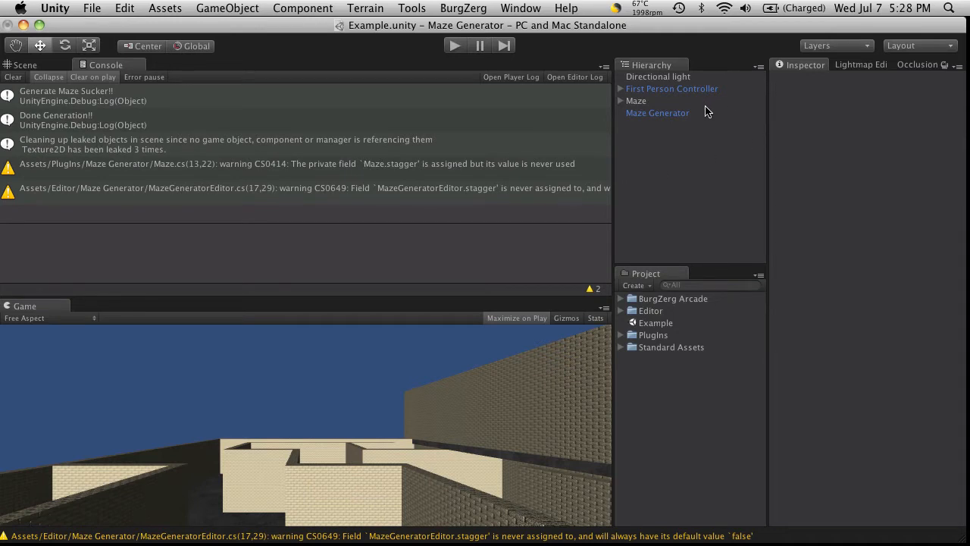
{"action": "mouse_move", "coordinate": [659, 336]}
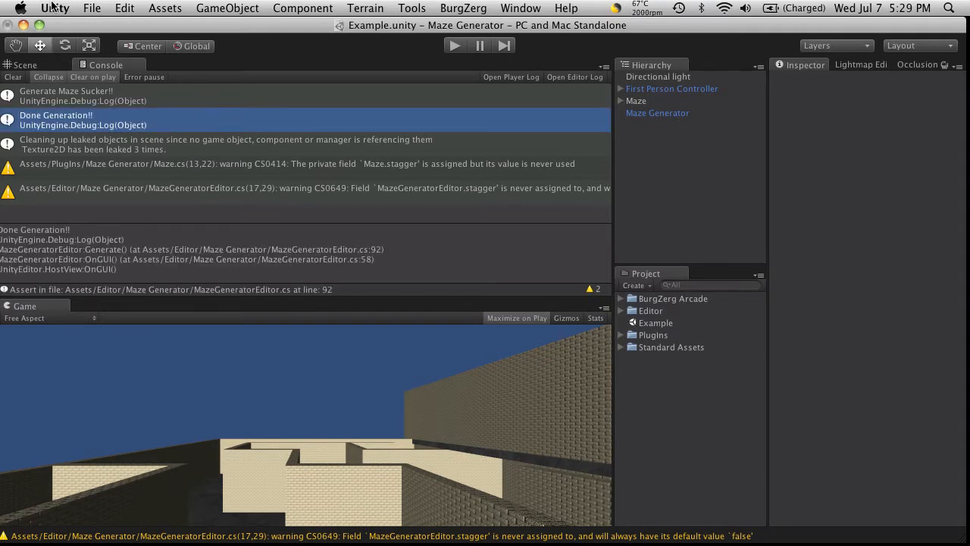
{"action": "left_click", "coordinate": [54, 9]}
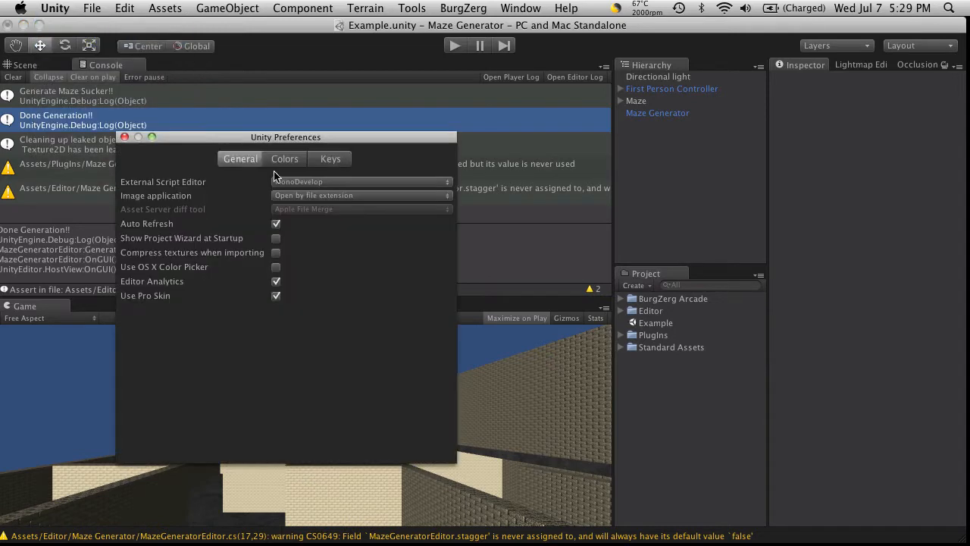
{"action": "left_click", "coordinate": [285, 160]}
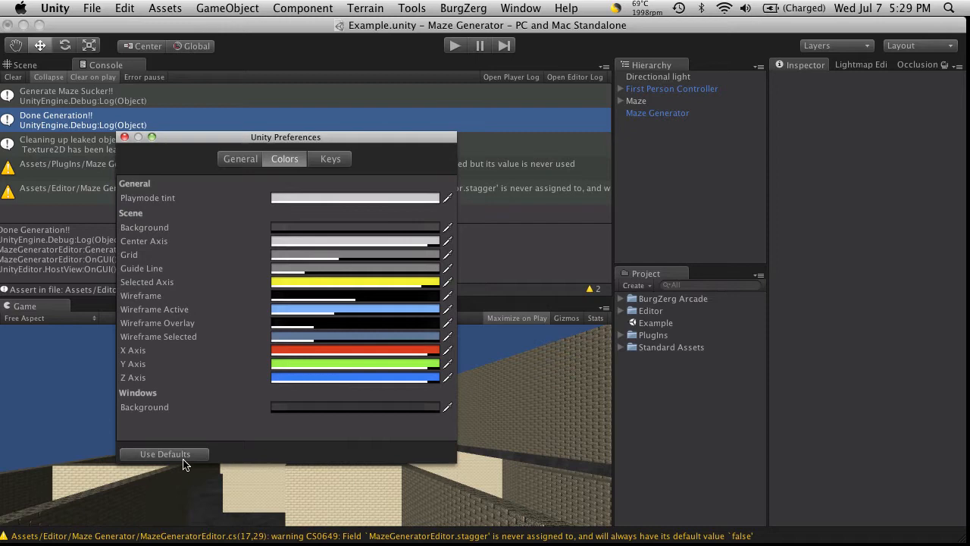
{"action": "mouse_move", "coordinate": [297, 340]}
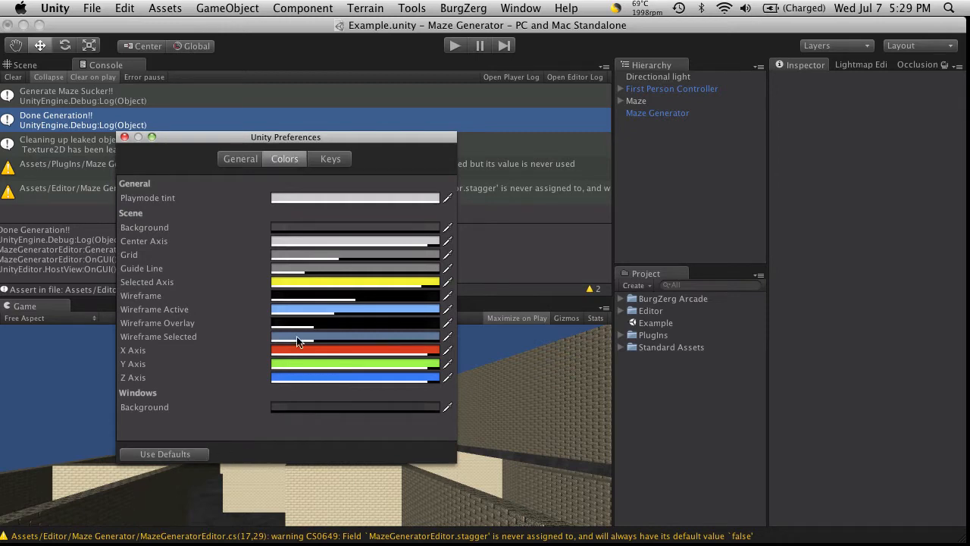
{"action": "left_click", "coordinate": [124, 136]}
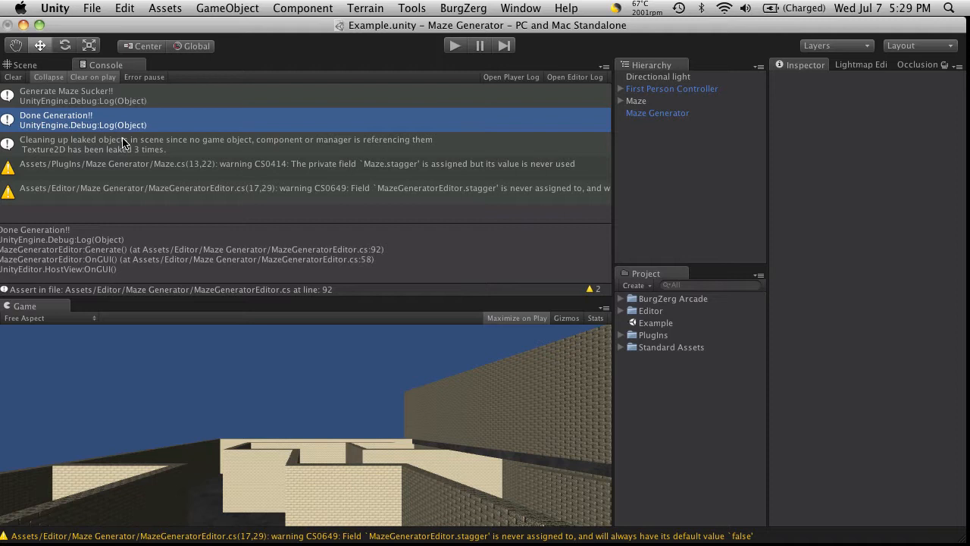
{"action": "mouse_move", "coordinate": [561, 104]}
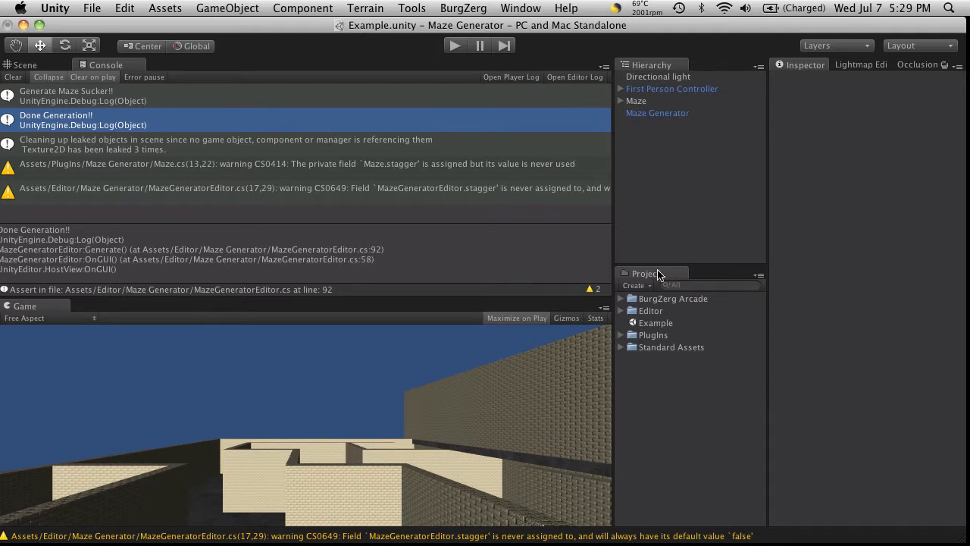
{"action": "mouse_move", "coordinate": [713, 382]}
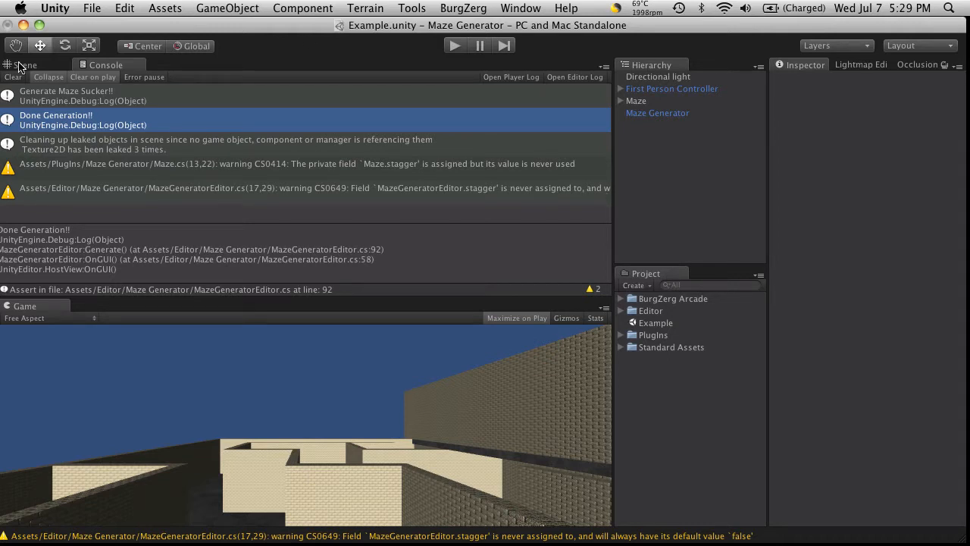
- Return to the Scene view showing the generated maze from above
{"action": "left_click", "coordinate": [25, 64]}
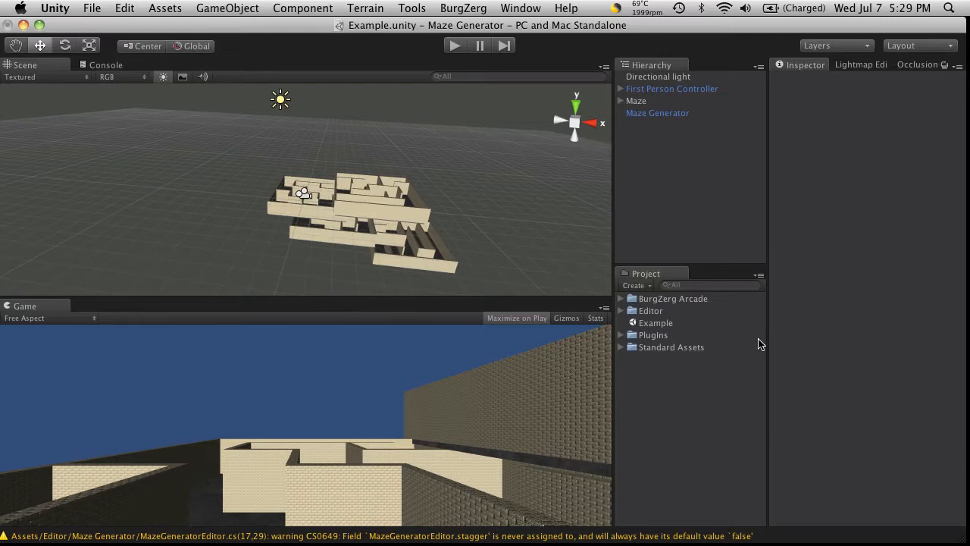
{"action": "mouse_move", "coordinate": [473, 145]}
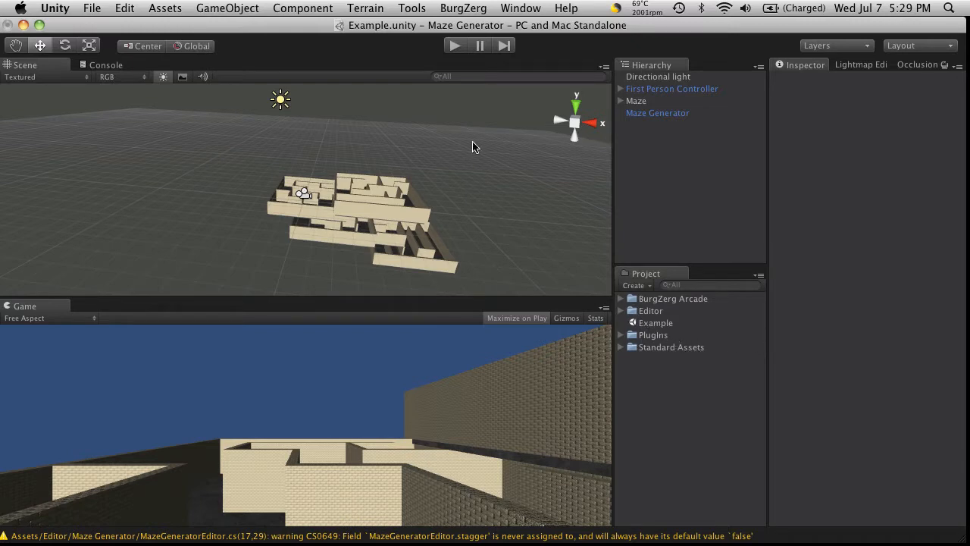
{"action": "mouse_move", "coordinate": [508, 271]}
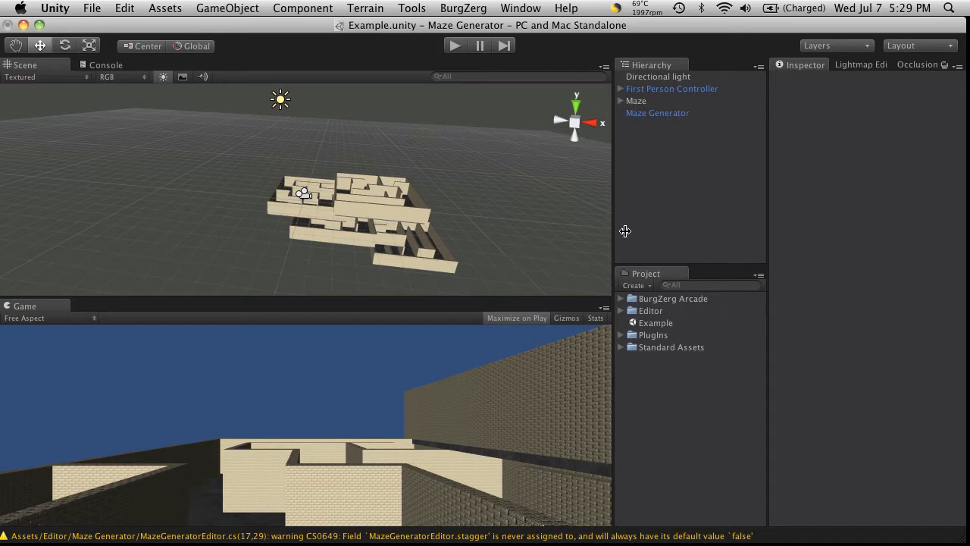
{"action": "mouse_move", "coordinate": [527, 352]}
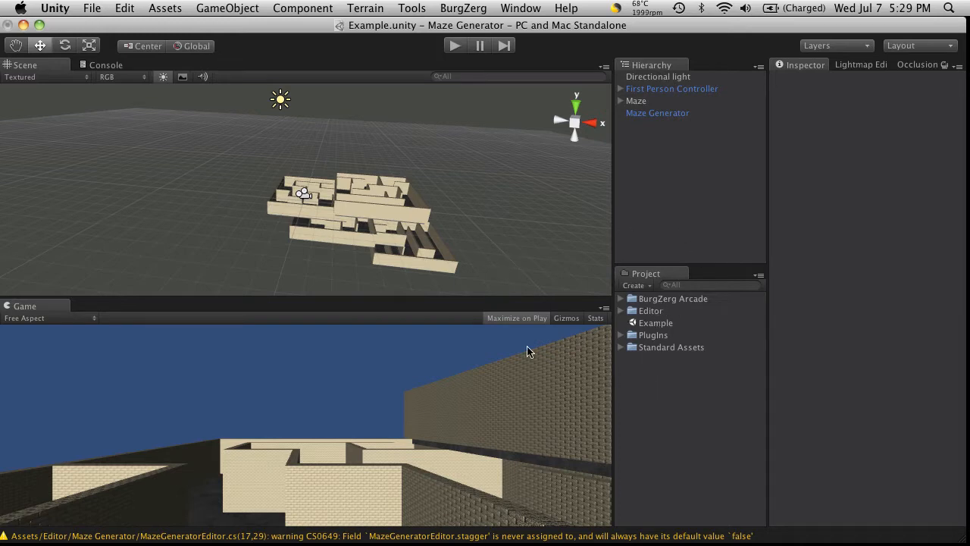
{"action": "mouse_move", "coordinate": [626, 239]}
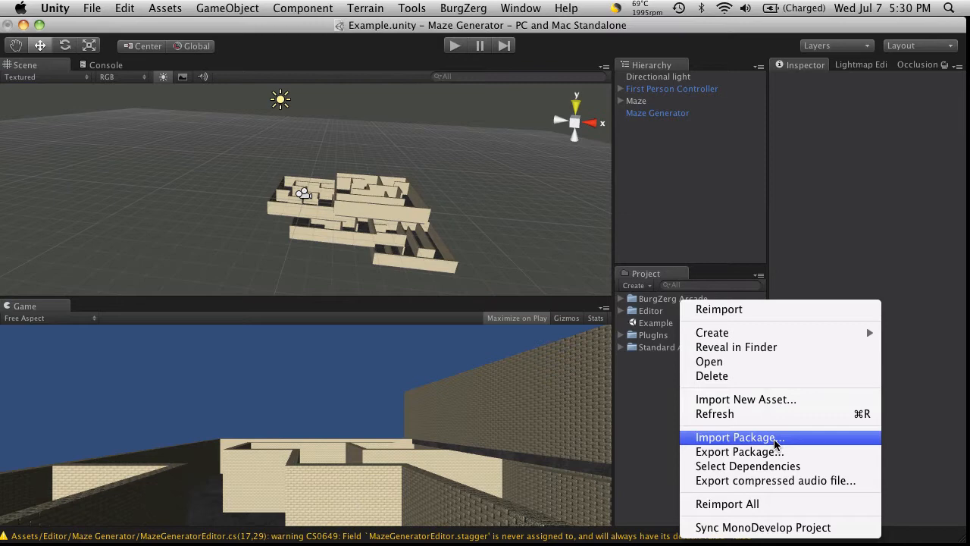
- Start Import Package and browse into the Standard Packages folder
{"action": "left_click", "coordinate": [740, 437]}
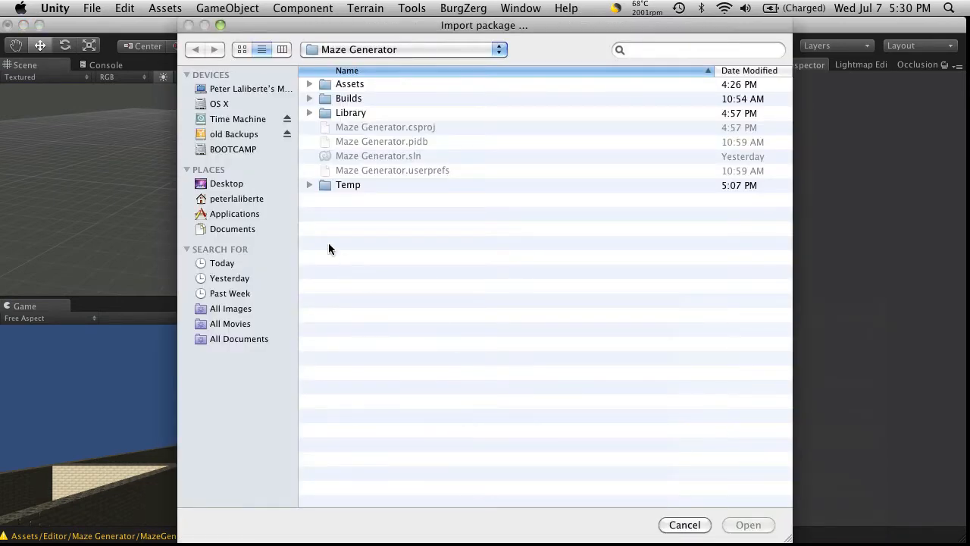
{"action": "left_click", "coordinate": [236, 213]}
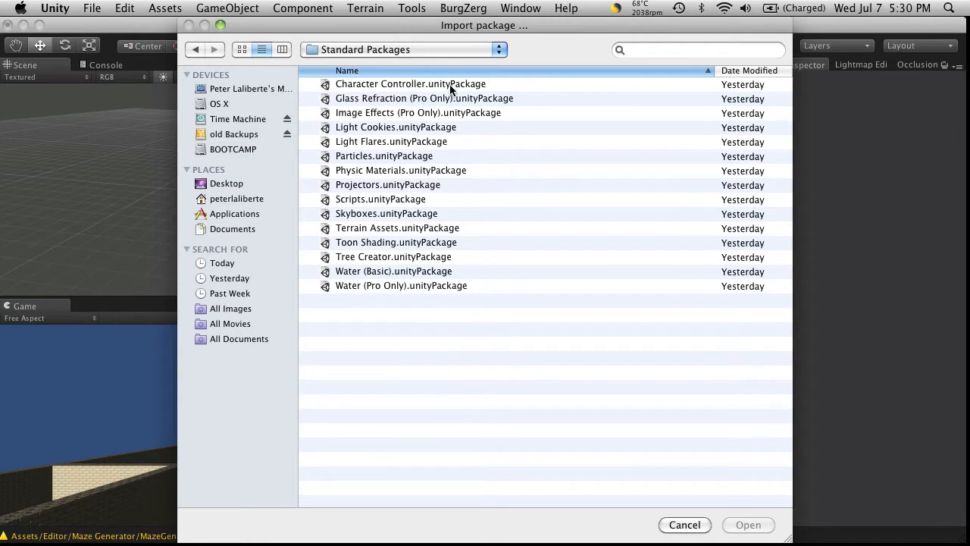
{"action": "mouse_move", "coordinate": [438, 112]}
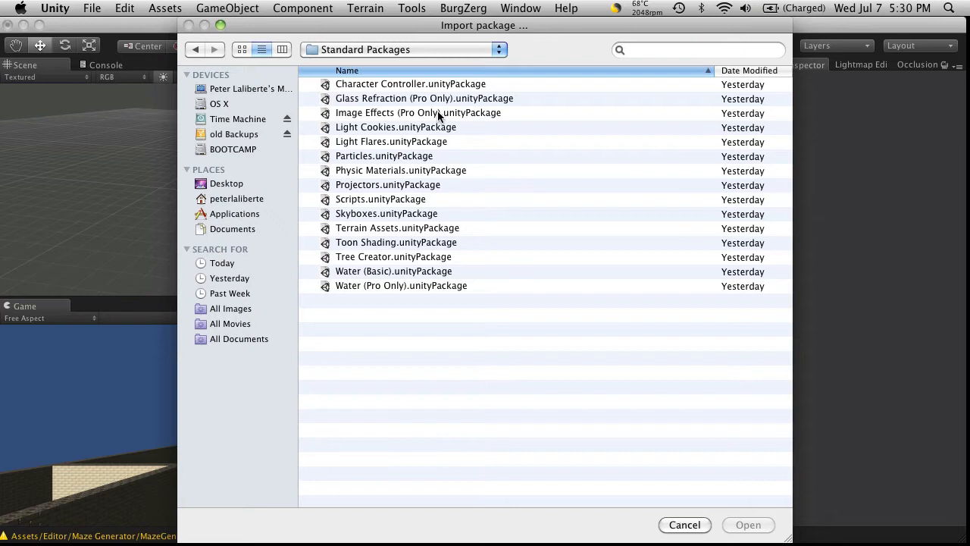
{"action": "mouse_move", "coordinate": [416, 236]}
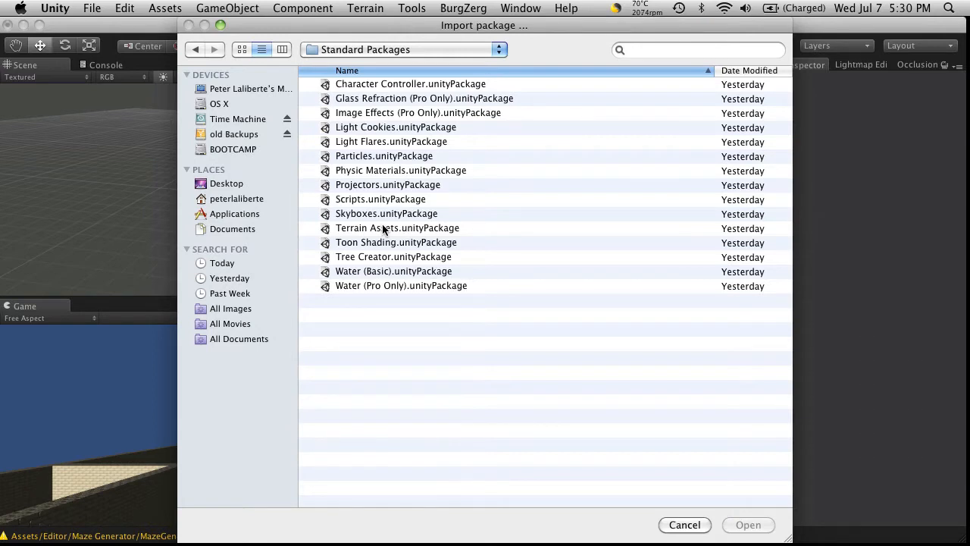
{"action": "mouse_move", "coordinate": [360, 227]}
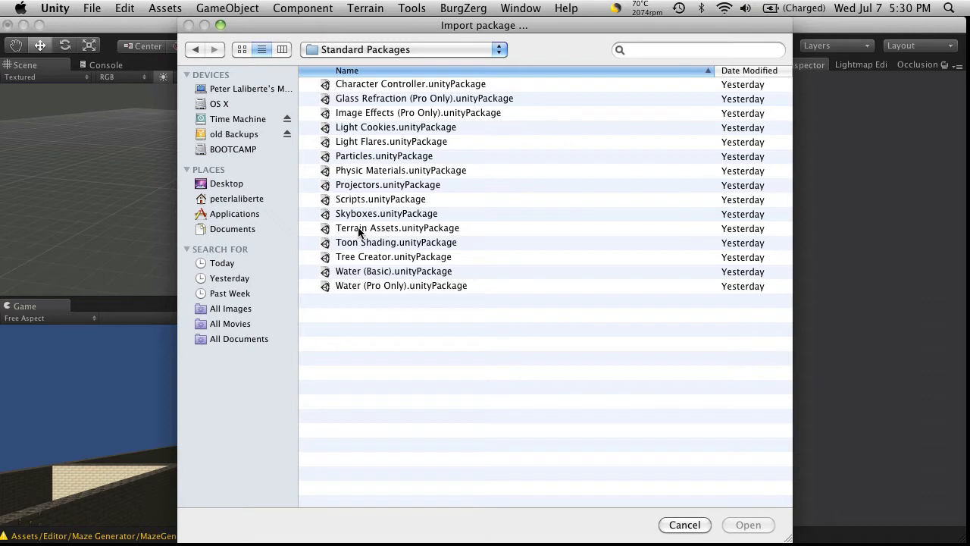
{"action": "mouse_move", "coordinate": [558, 54]}
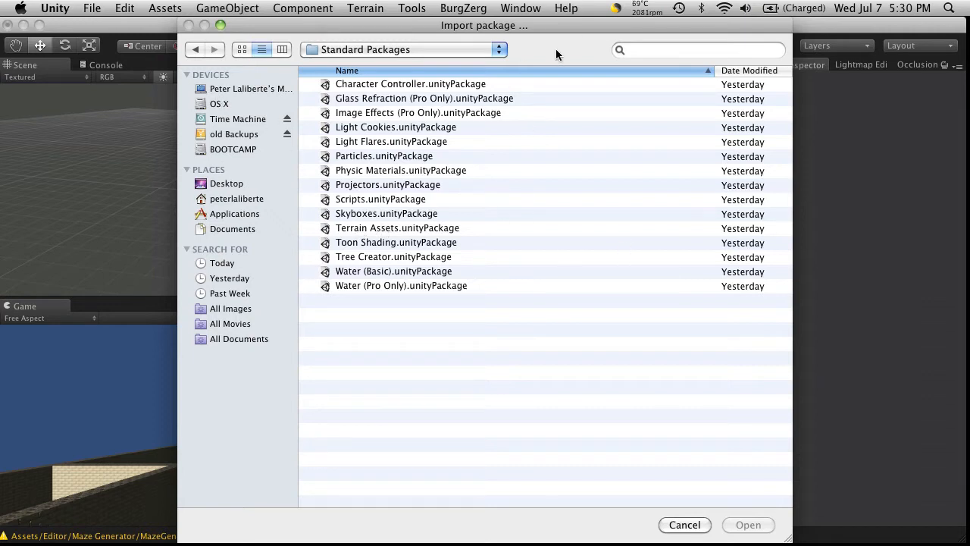
{"action": "mouse_move", "coordinate": [235, 48]}
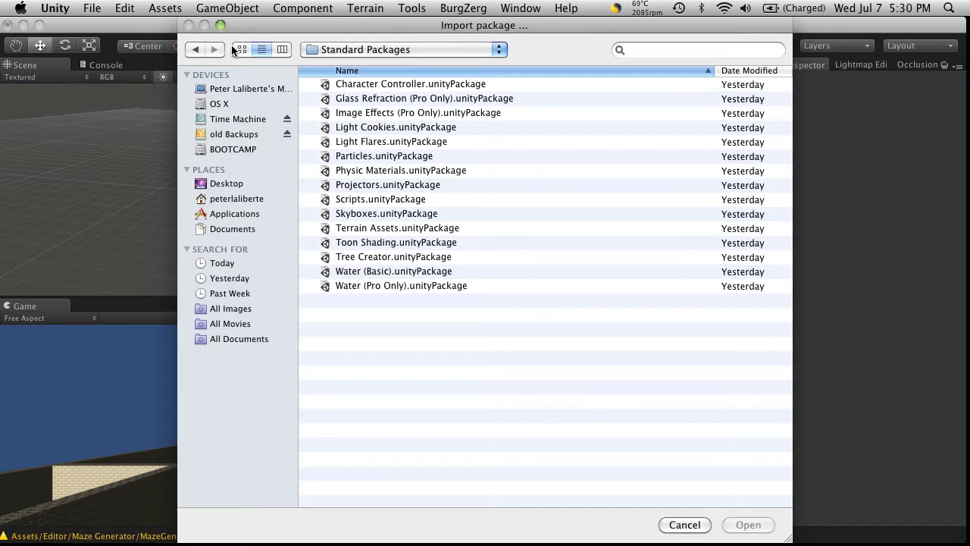
{"action": "mouse_move", "coordinate": [407, 215]}
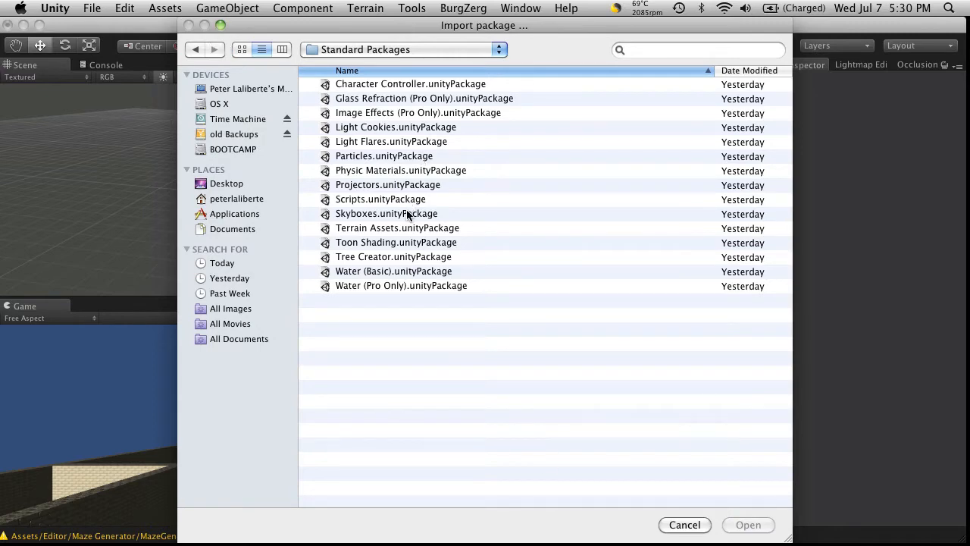
- Choose Skyboxes.unityPackage and preview the DawnDusk back, down and up textures
{"action": "left_click", "coordinate": [747, 524]}
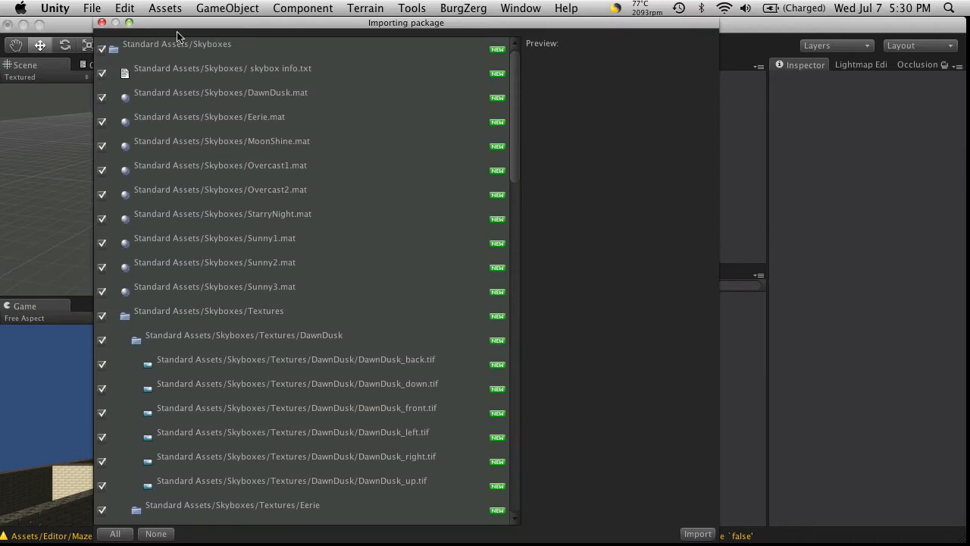
{"action": "scroll", "scroll_direction": "down", "scroll_amount": 3}
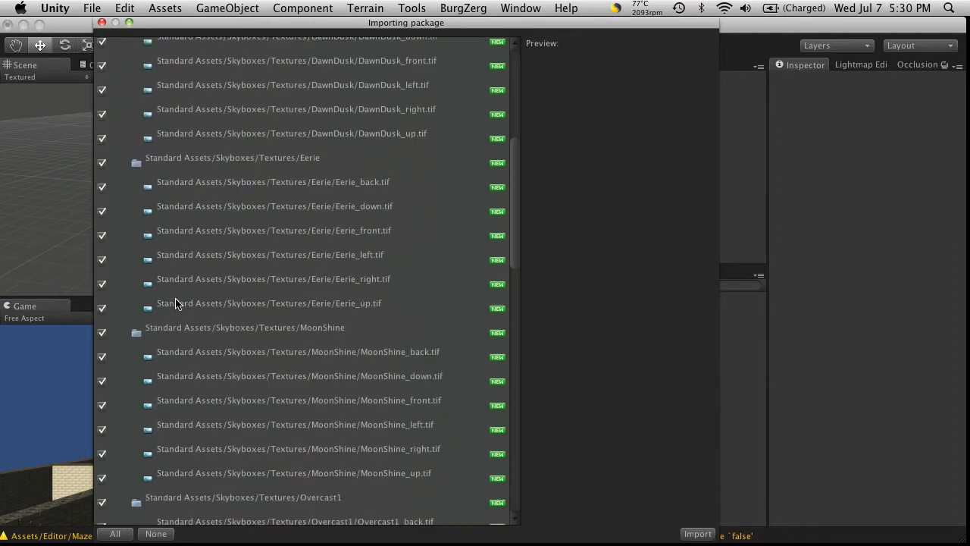
{"action": "scroll", "scroll_direction": "down", "scroll_amount": 3}
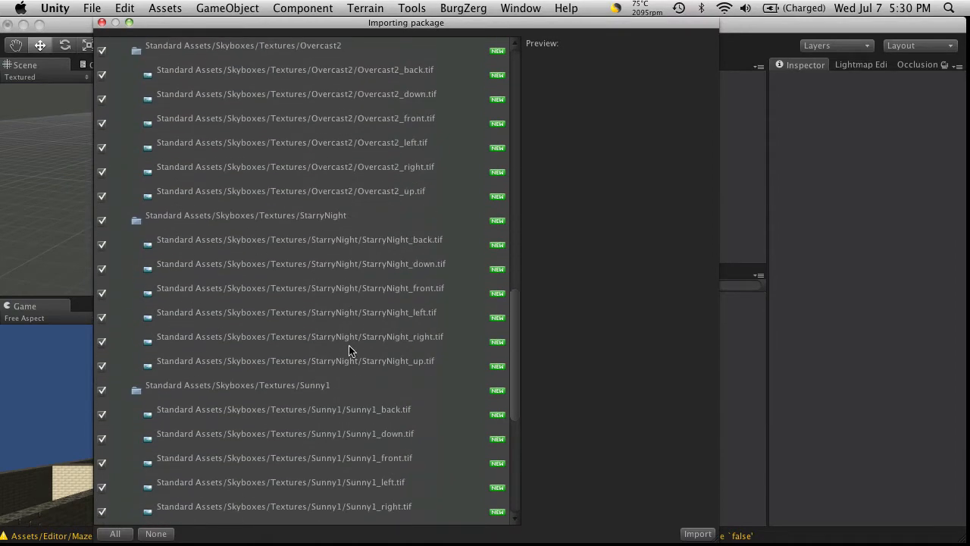
{"action": "mouse_move", "coordinate": [372, 356]}
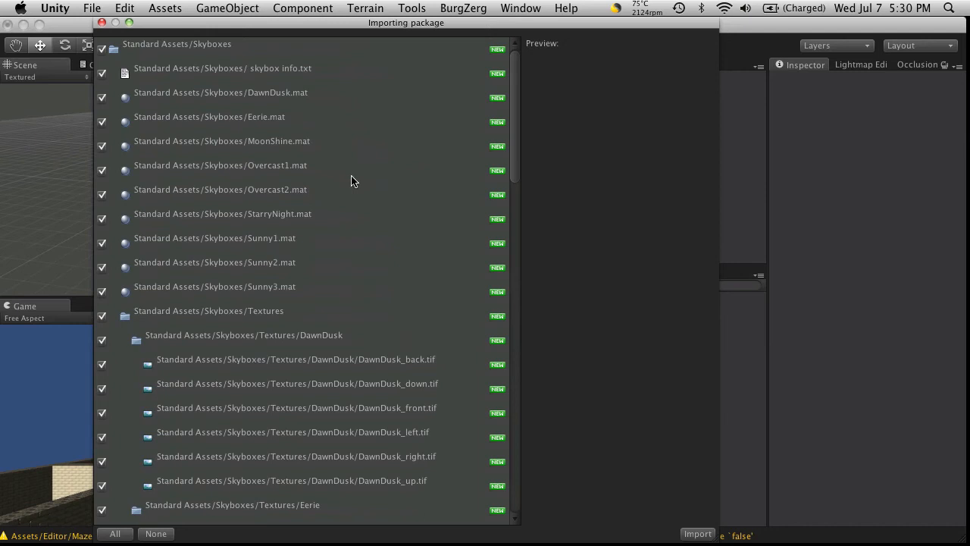
{"action": "mouse_move", "coordinate": [303, 241]}
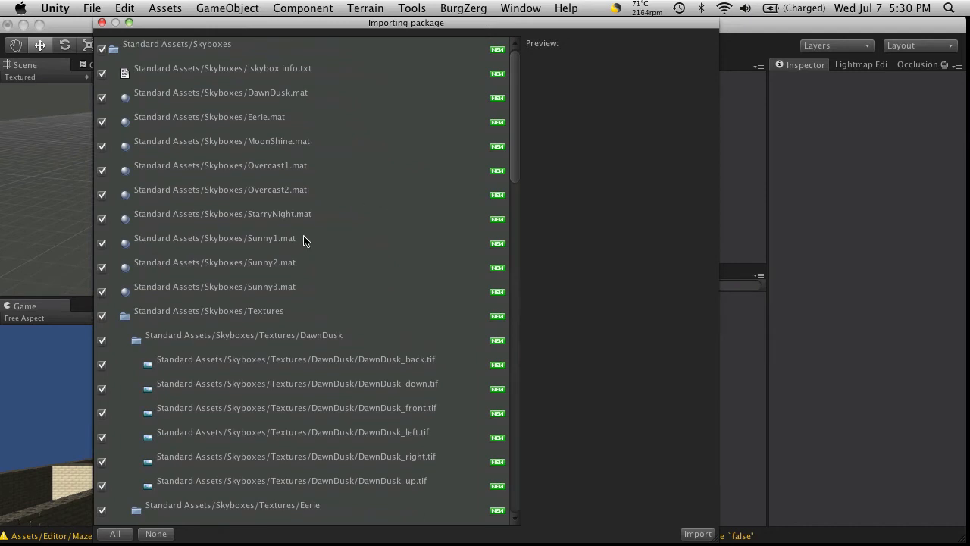
{"action": "mouse_move", "coordinate": [365, 312]}
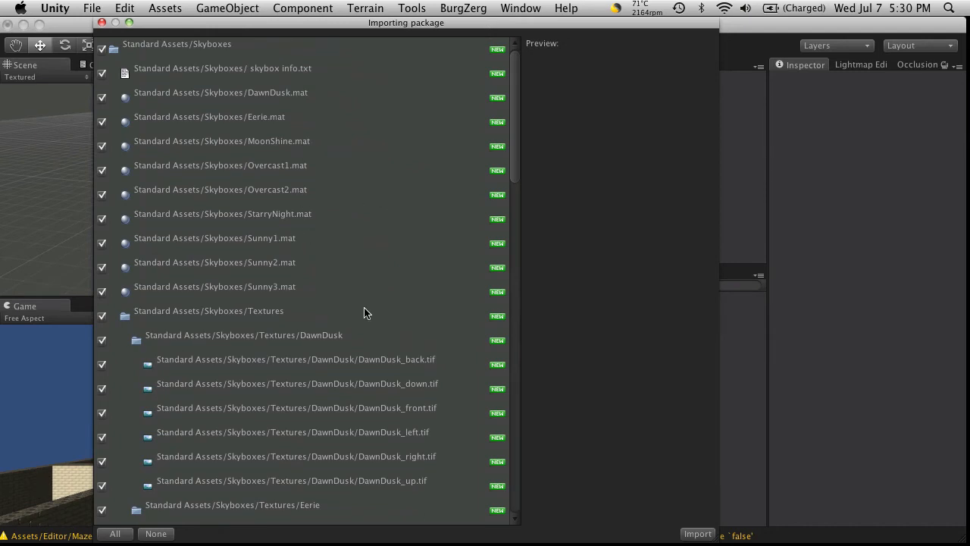
{"action": "left_click", "coordinate": [295, 344]}
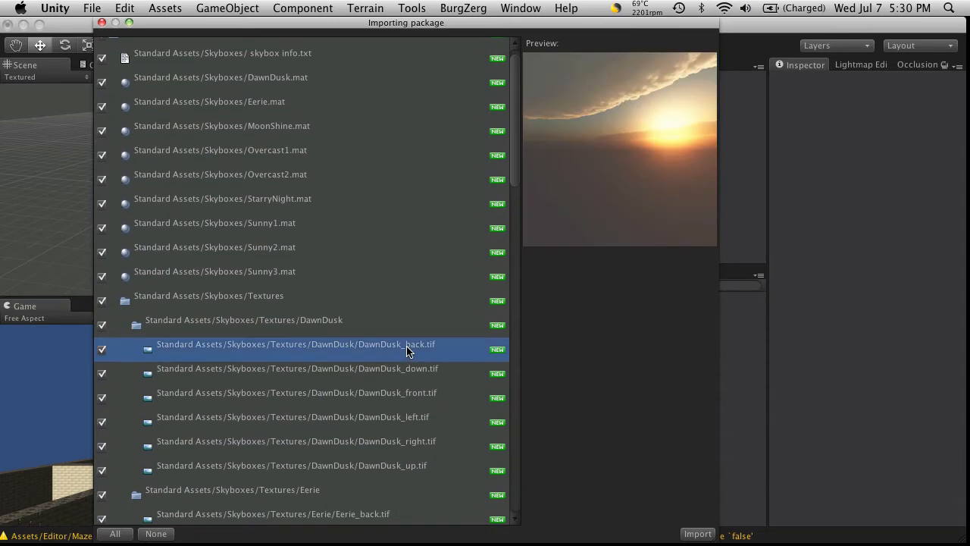
{"action": "mouse_move", "coordinate": [640, 95]}
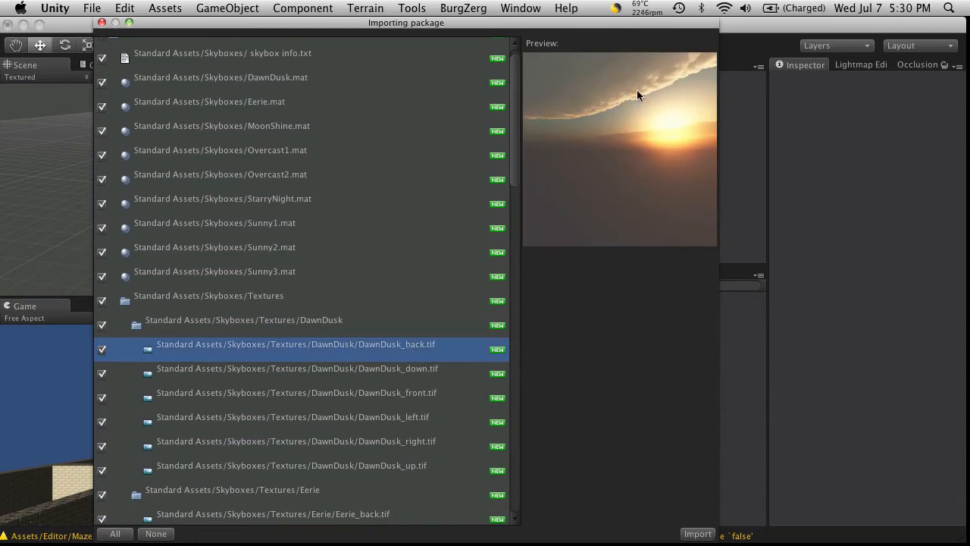
{"action": "left_click", "coordinate": [297, 368]}
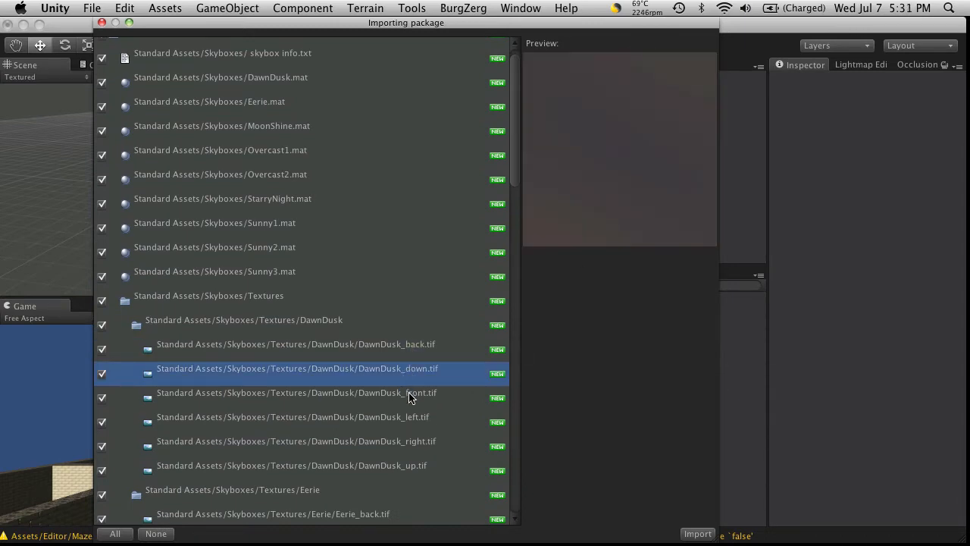
{"action": "mouse_move", "coordinate": [415, 379]}
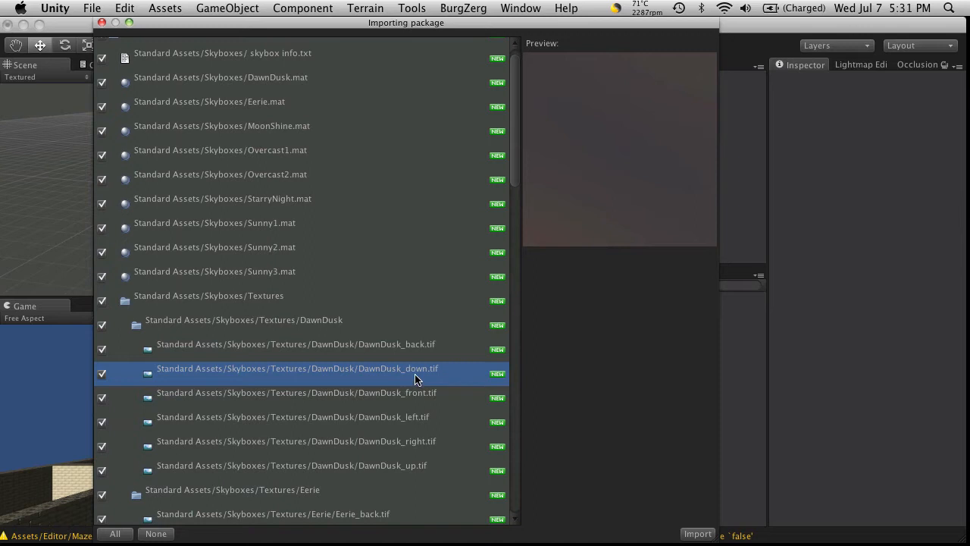
{"action": "mouse_move", "coordinate": [422, 400]}
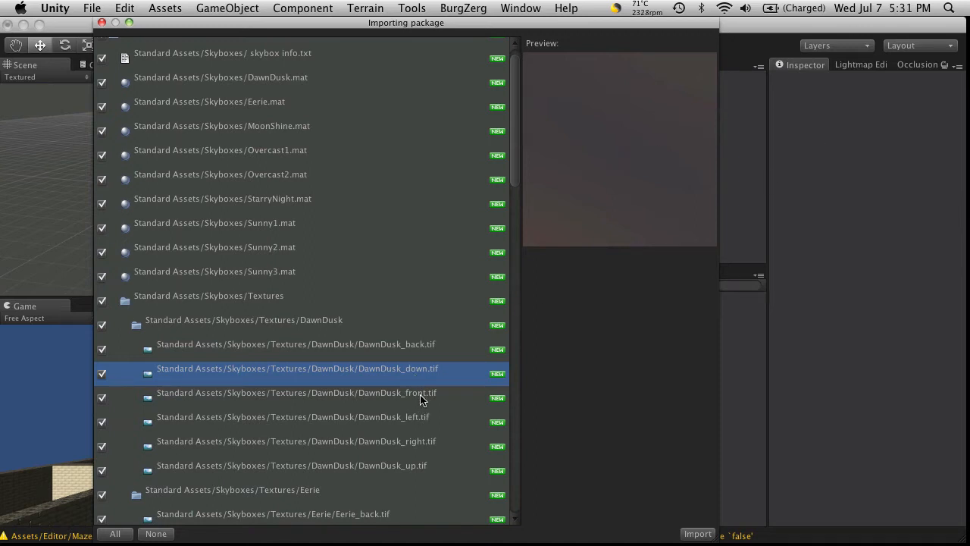
{"action": "left_click", "coordinate": [303, 466]}
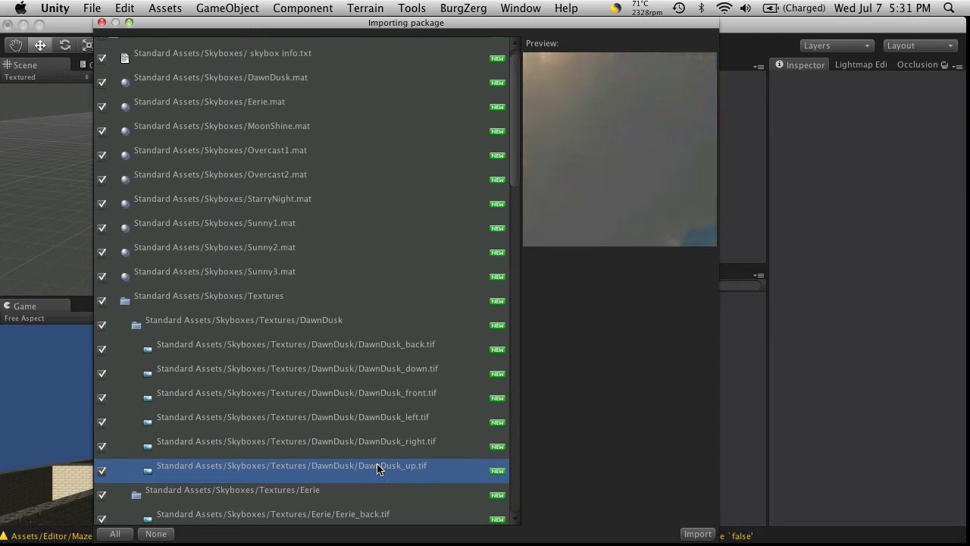
- Review the Eerie textures folder and import all Skyboxes package assets
{"action": "left_click", "coordinate": [243, 489]}
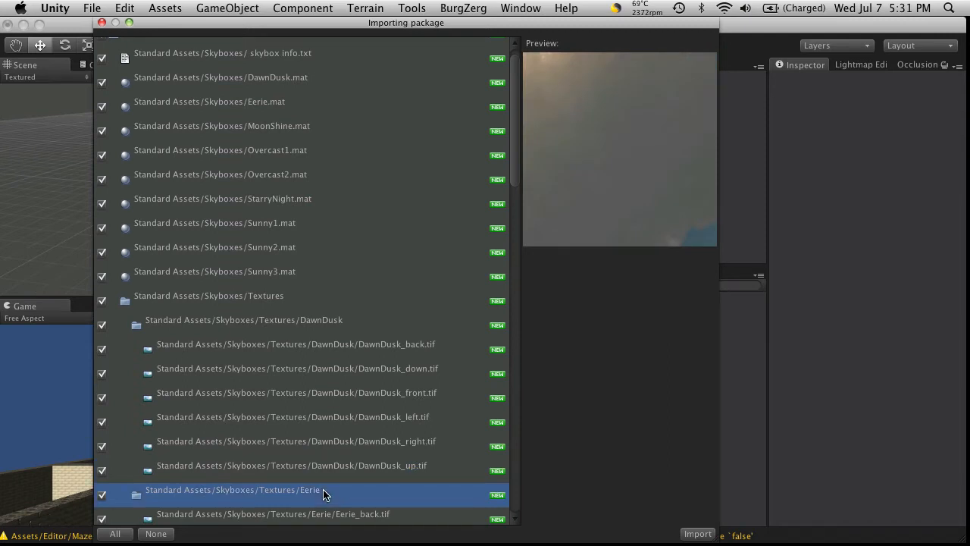
{"action": "scroll", "scroll_direction": "down", "scroll_amount": 3}
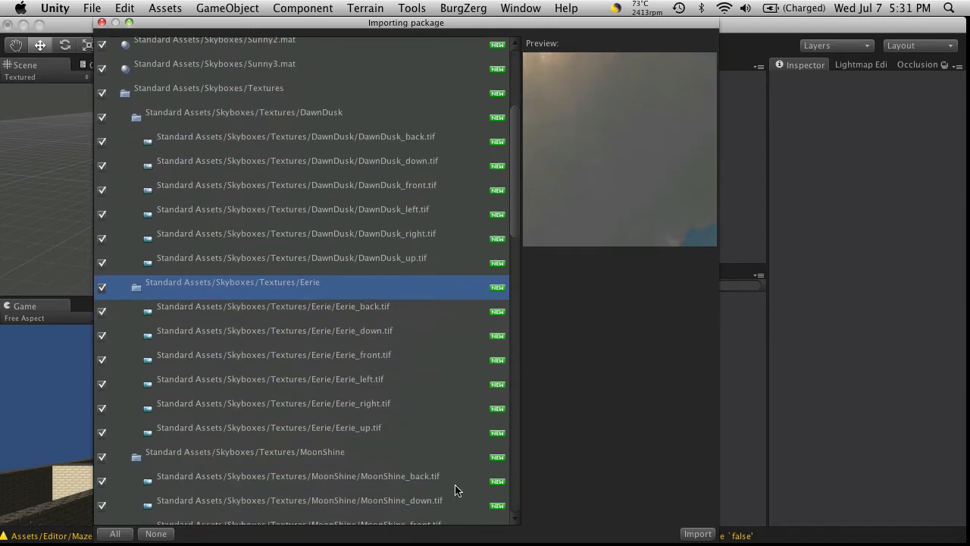
{"action": "scroll", "scroll_direction": "down", "scroll_amount": 3}
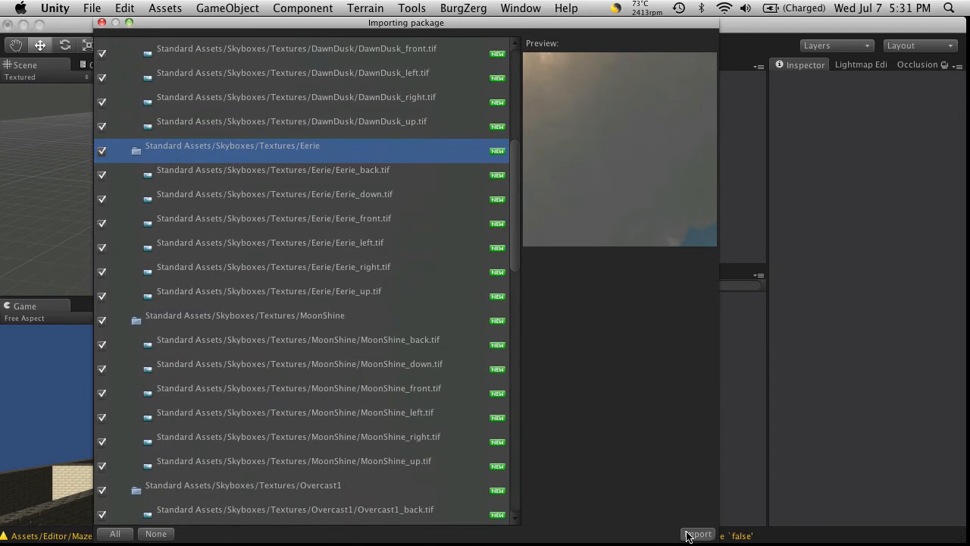
{"action": "left_click", "coordinate": [697, 533]}
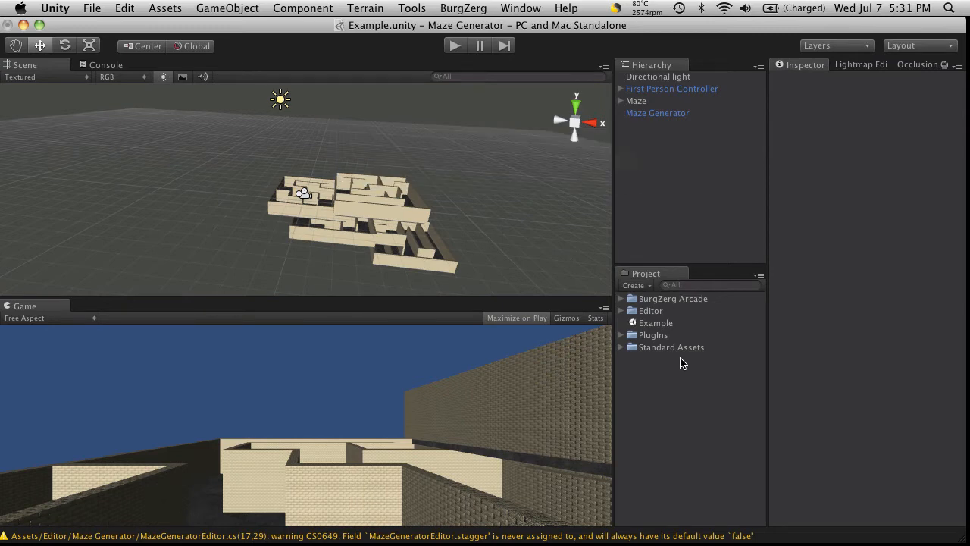
{"action": "mouse_move", "coordinate": [622, 351]}
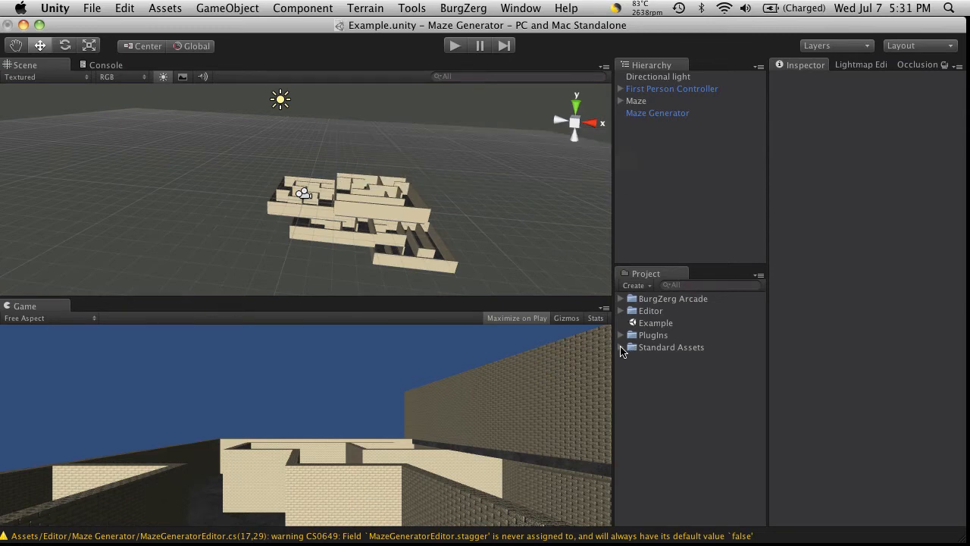
- Expand Standard Assets to reveal the imported Skyboxes folder
{"action": "left_click", "coordinate": [622, 347]}
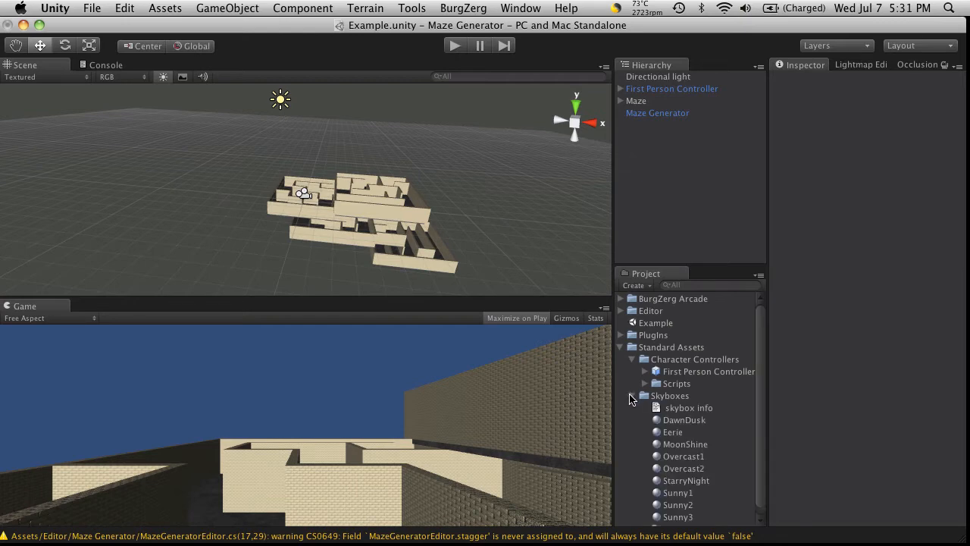
{"action": "scroll", "scroll_direction": "down", "scroll_amount": 3}
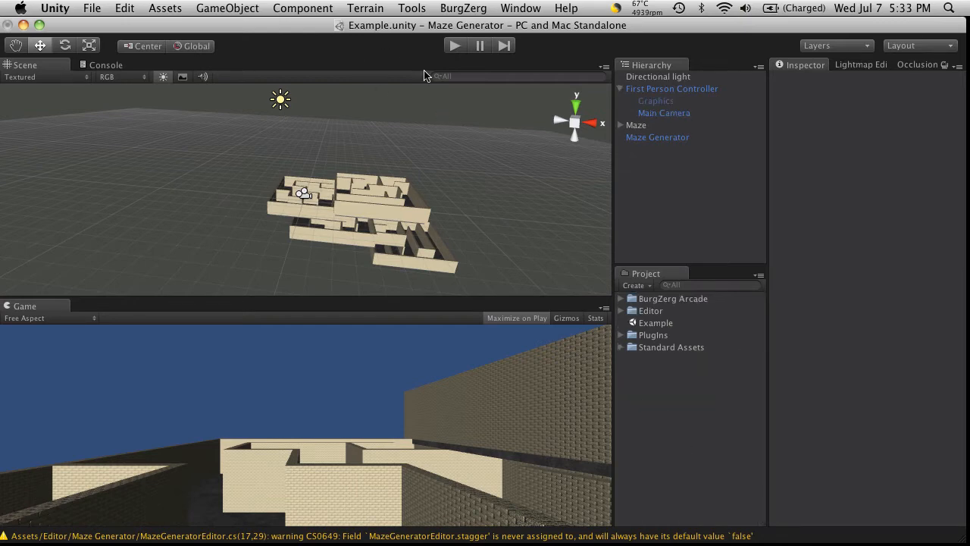
- Browse the Component menu's Image Effects submenu for the Main Camera
{"action": "left_click", "coordinate": [303, 9]}
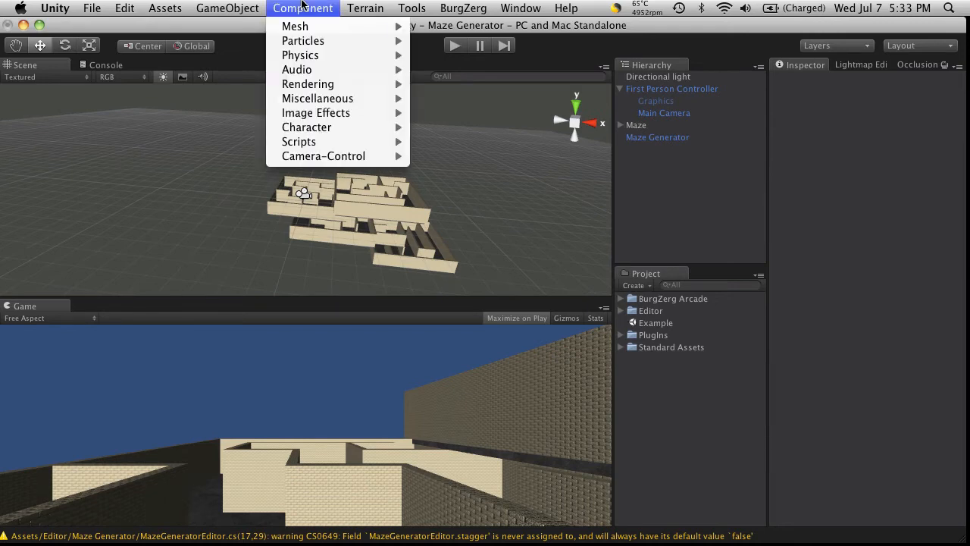
{"action": "mouse_move", "coordinate": [308, 85]}
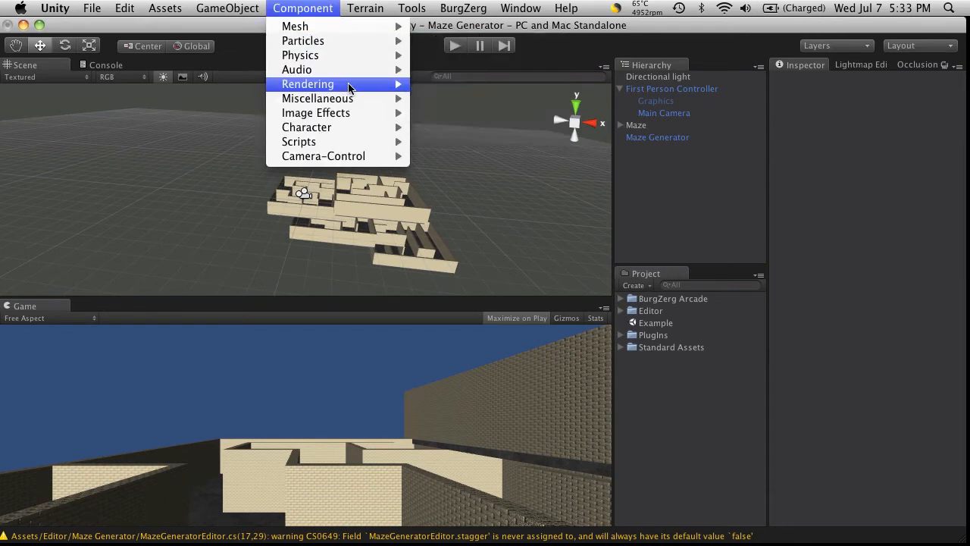
{"action": "mouse_move", "coordinate": [316, 112]}
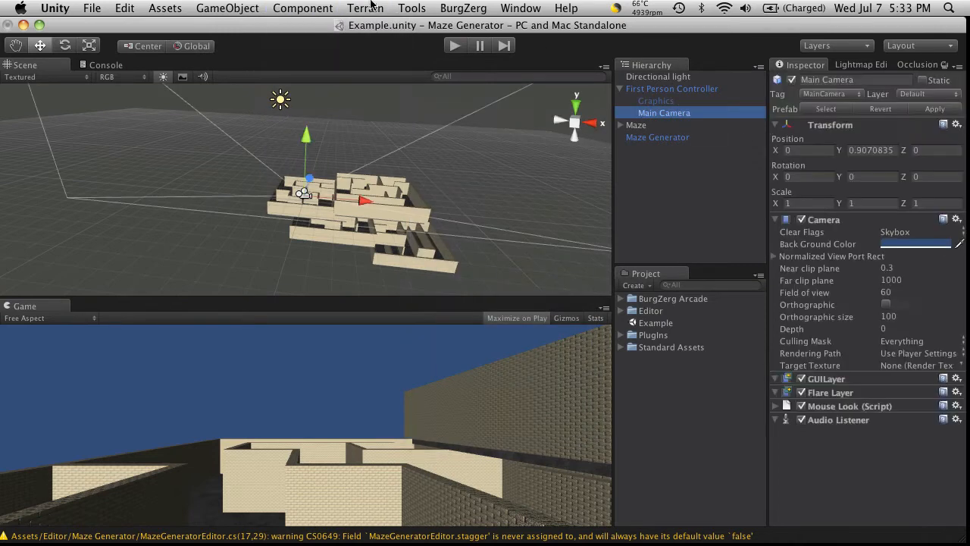
{"action": "left_click", "coordinate": [304, 9]}
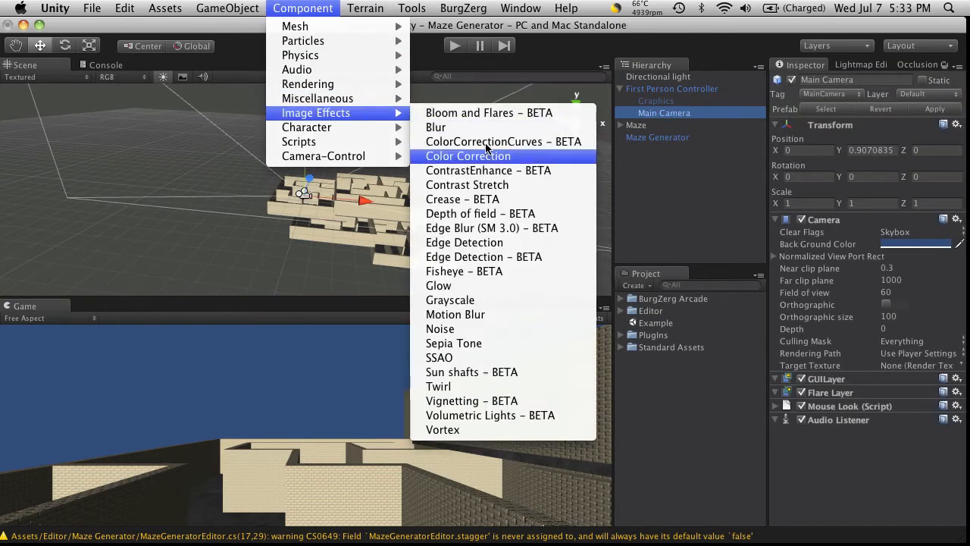
{"action": "mouse_move", "coordinate": [488, 170]}
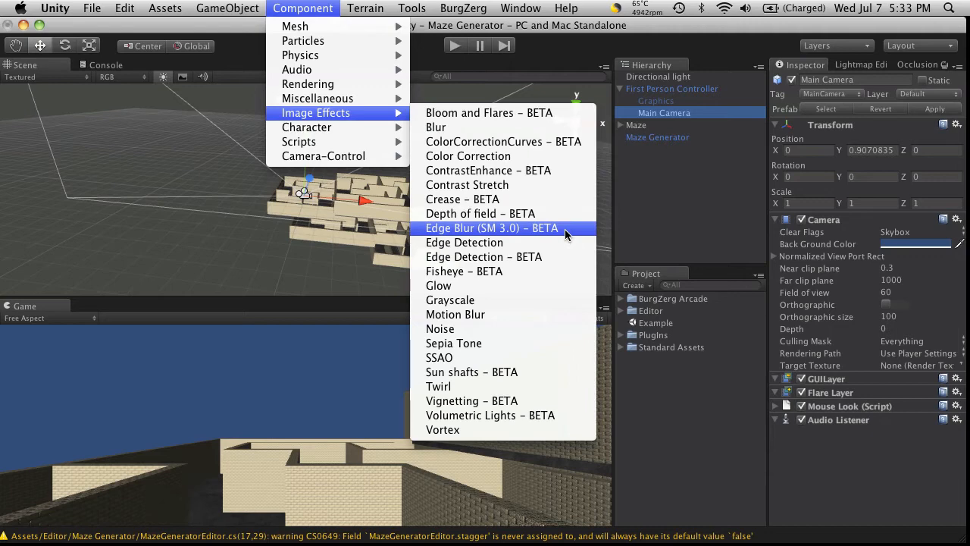
{"action": "mouse_move", "coordinate": [463, 243]}
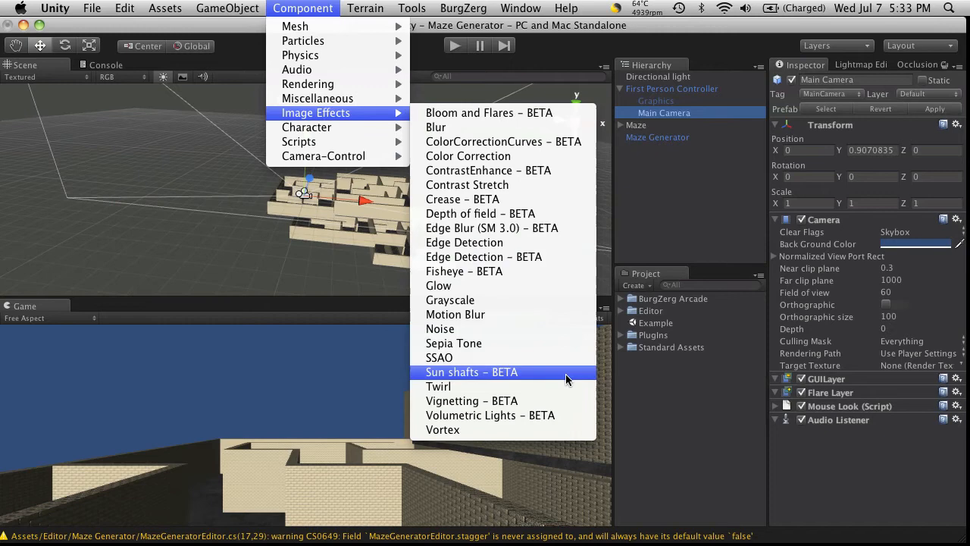
{"action": "mouse_move", "coordinate": [565, 418]}
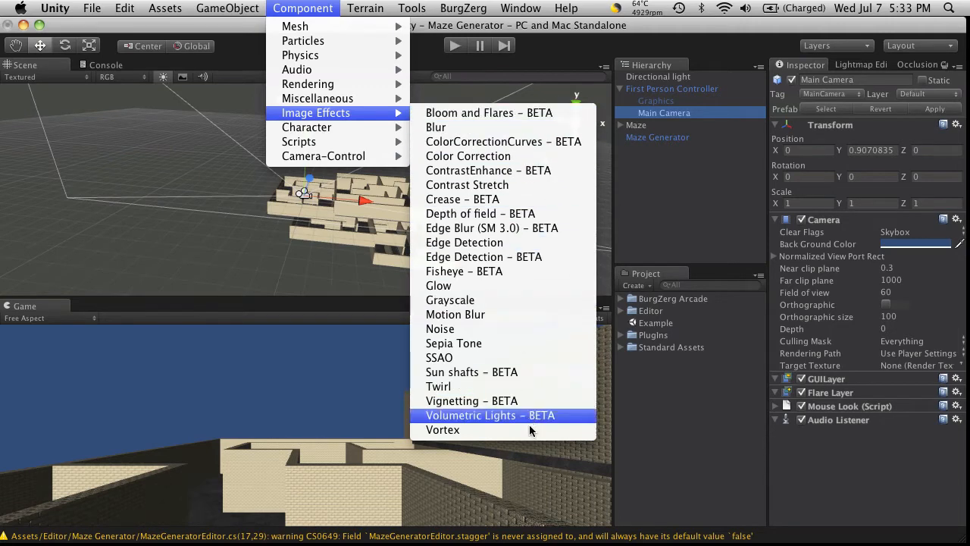
{"action": "mouse_move", "coordinate": [467, 154]}
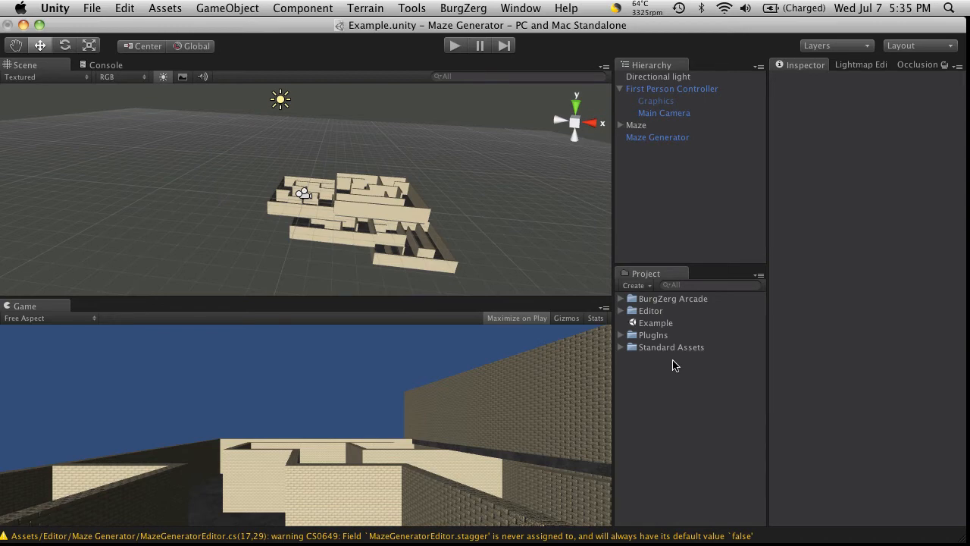
{"action": "mouse_move", "coordinate": [674, 357]}
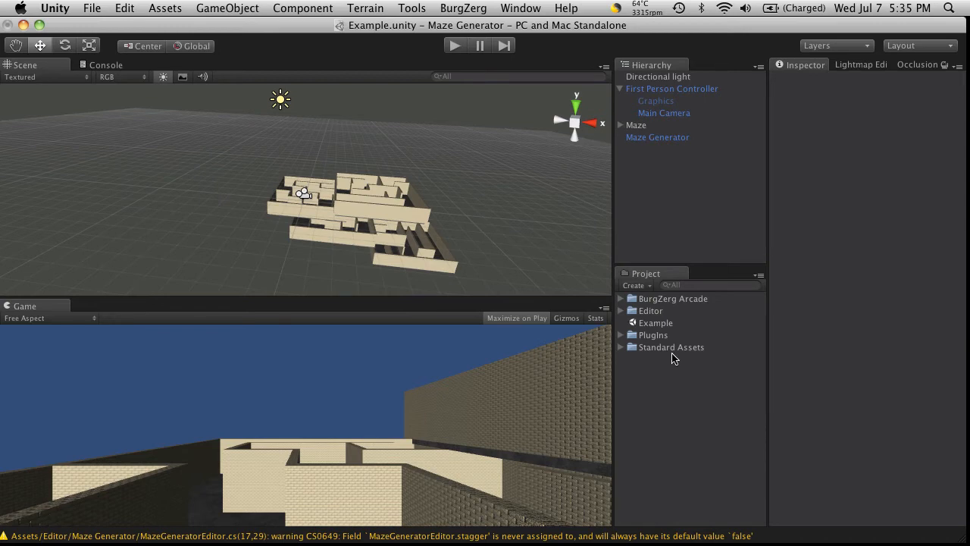
{"action": "mouse_move", "coordinate": [448, 394]}
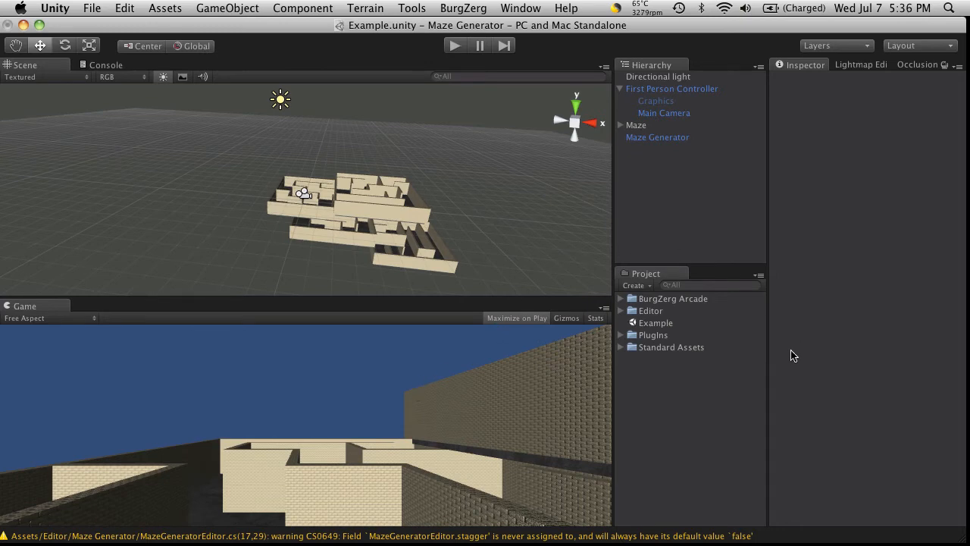
{"action": "mouse_move", "coordinate": [782, 388]}
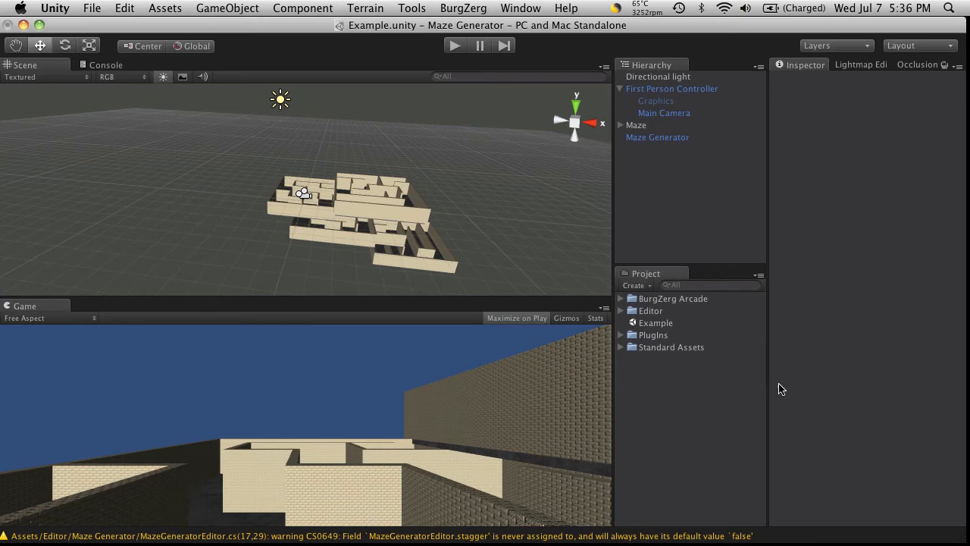
{"action": "mouse_move", "coordinate": [564, 365]}
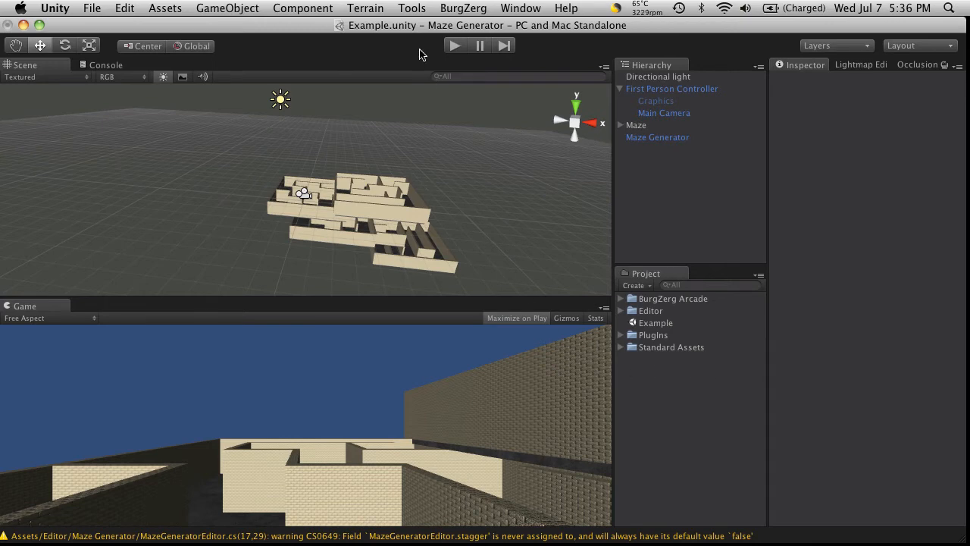
{"action": "left_click", "coordinate": [304, 9]}
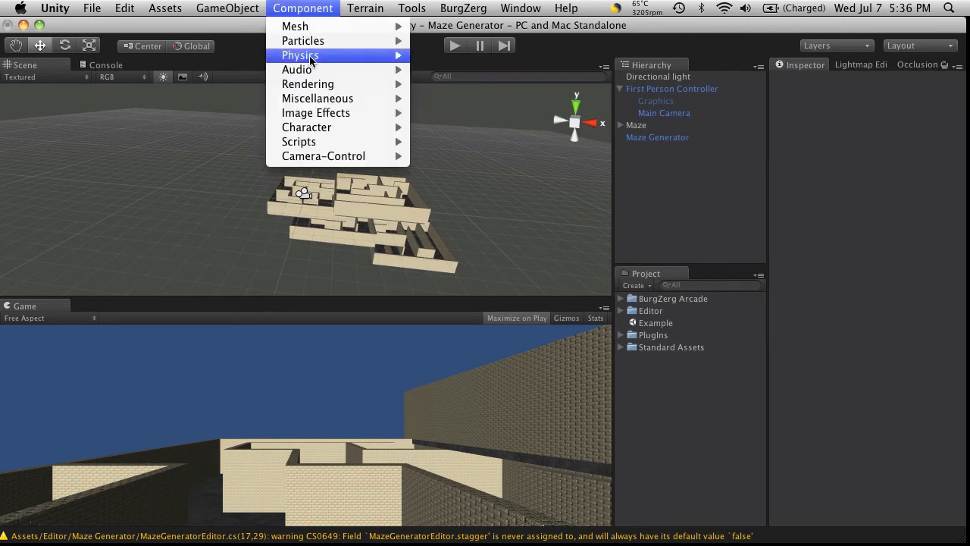
{"action": "mouse_move", "coordinate": [315, 112]}
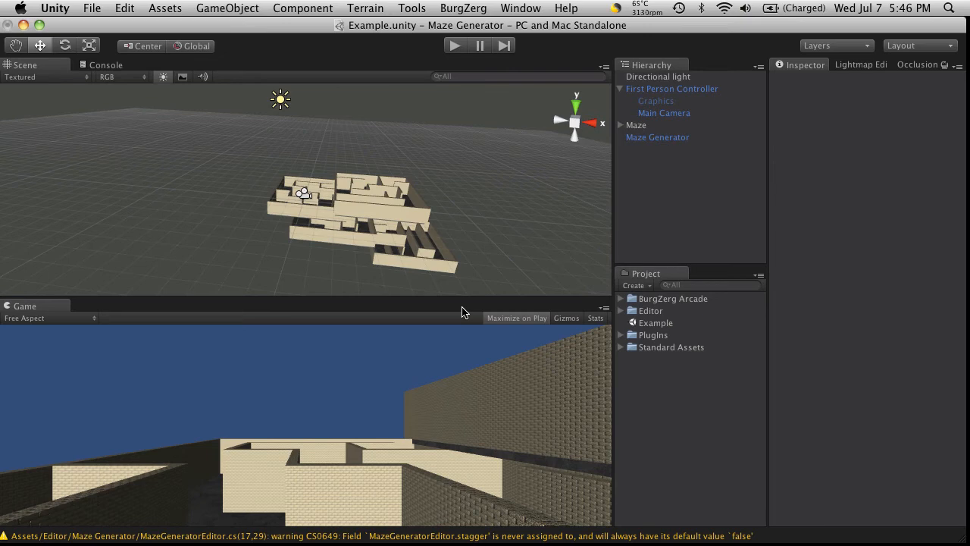
{"action": "mouse_move", "coordinate": [600, 191]}
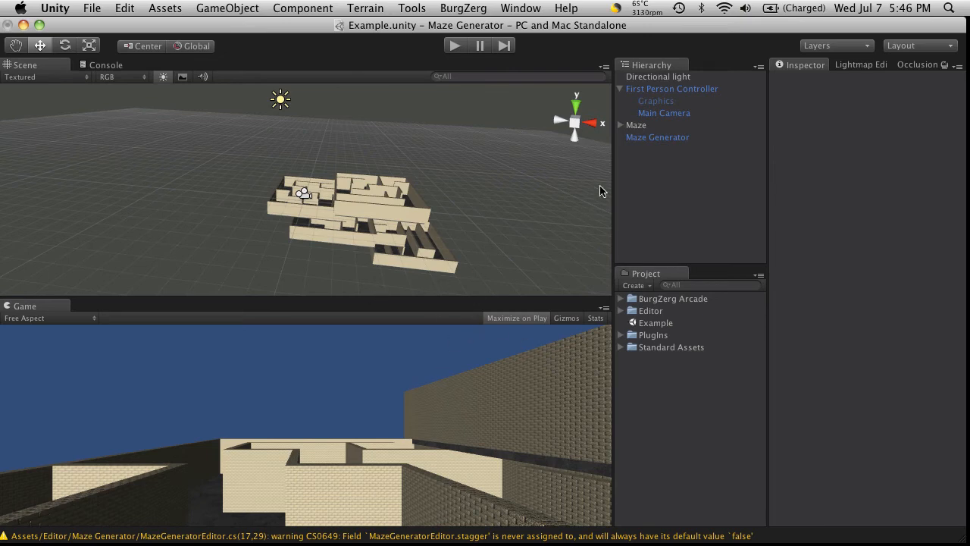
{"action": "mouse_move", "coordinate": [563, 104]}
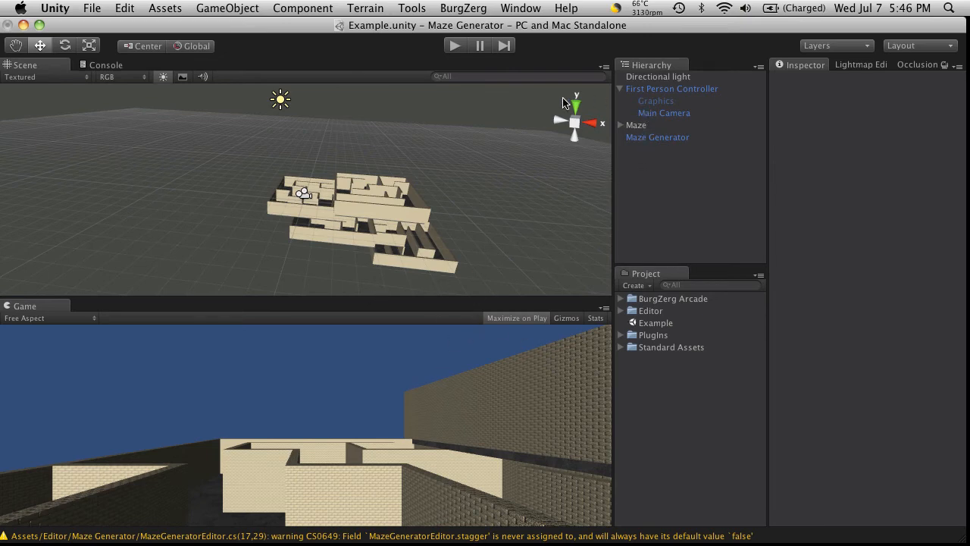
{"action": "mouse_move", "coordinate": [394, 212]}
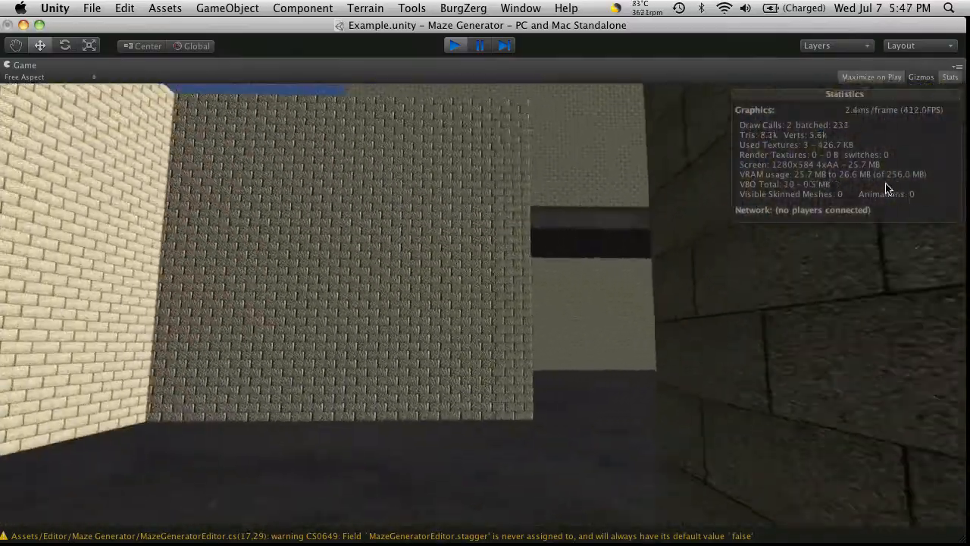
- Stop playing the maze scene and return to editing with stats visible
{"action": "left_click", "coordinate": [454, 45]}
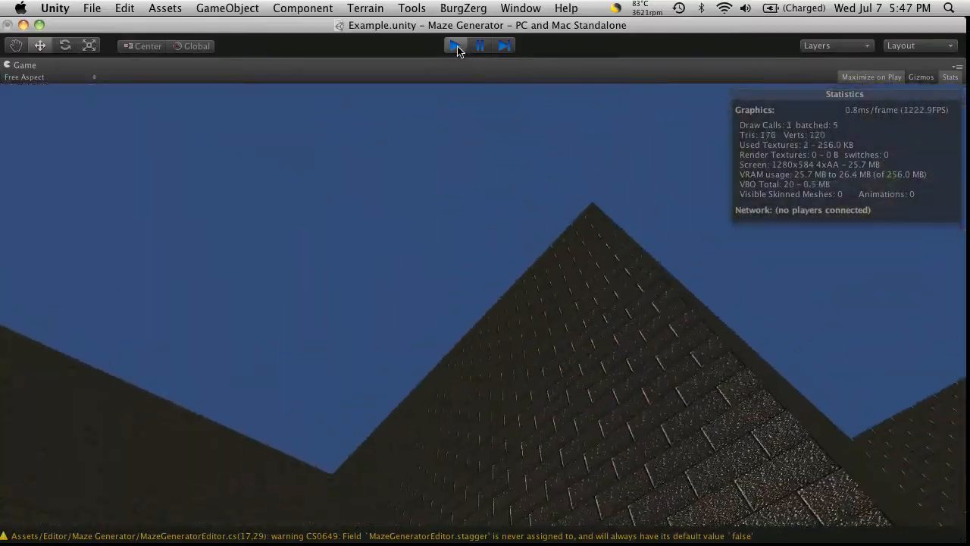
{"action": "left_click", "coordinate": [455, 45]}
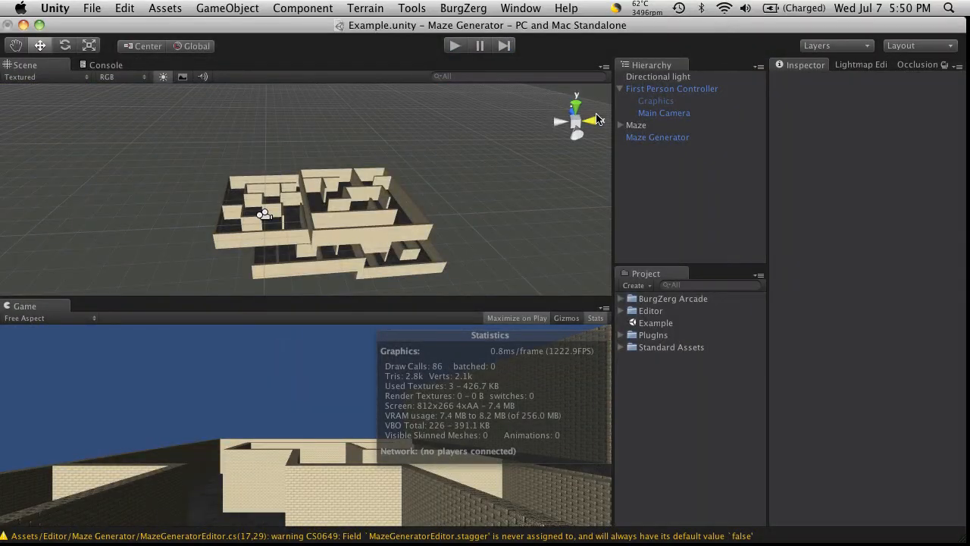